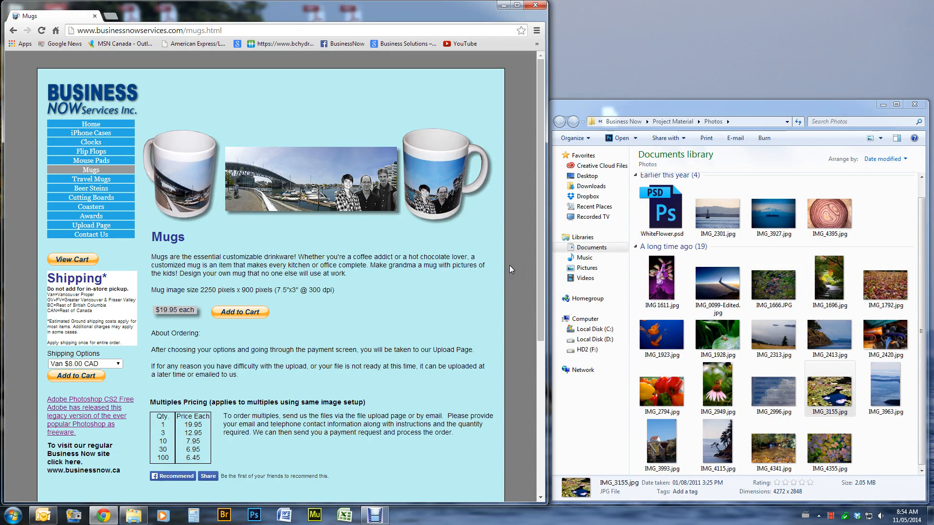
pyautogui.moveTo(379, 240)
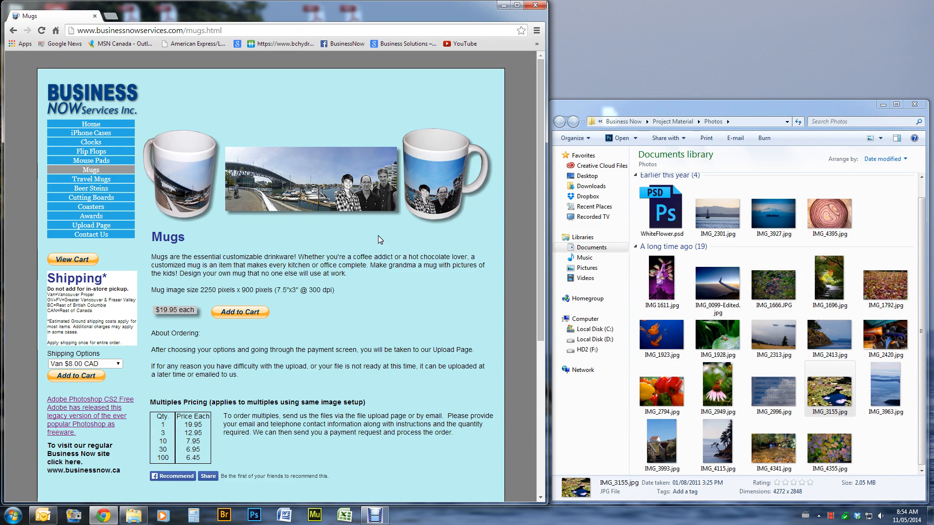
pyautogui.moveTo(371, 237)
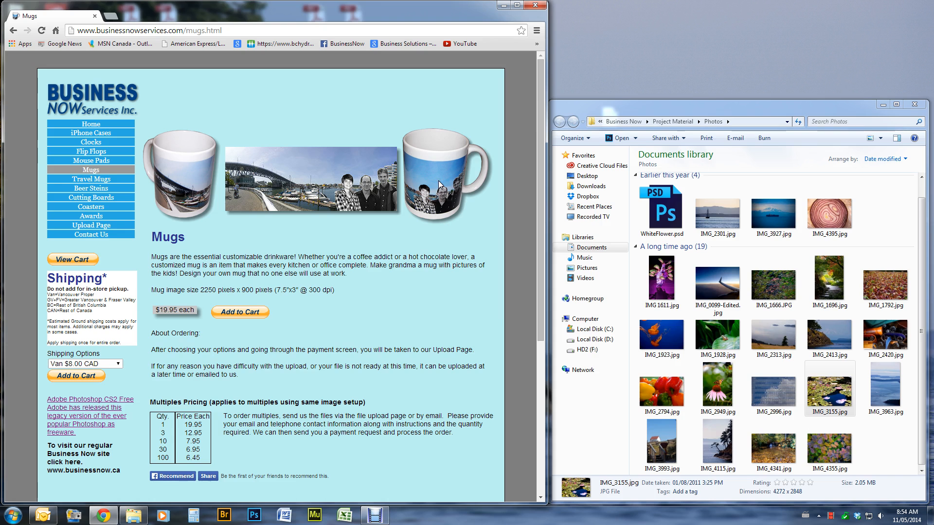
pyautogui.moveTo(76, 189)
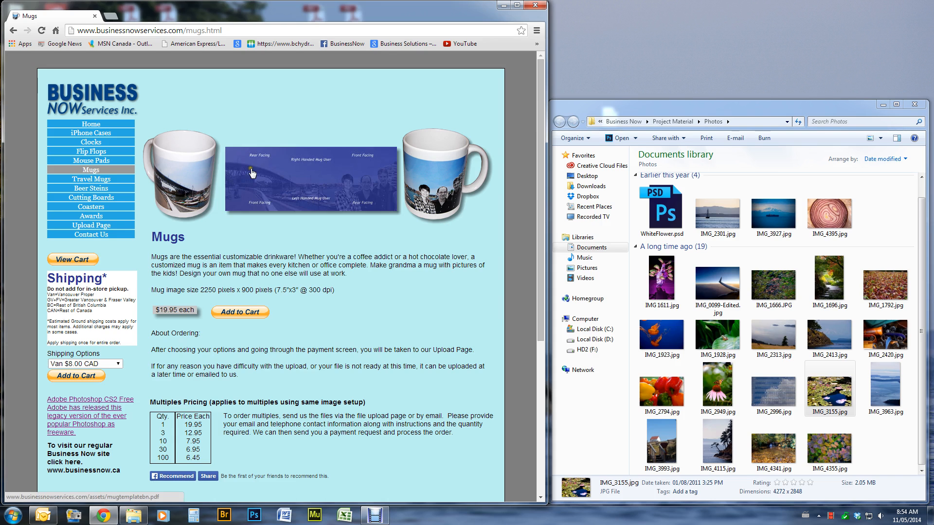
pyautogui.moveTo(334, 180)
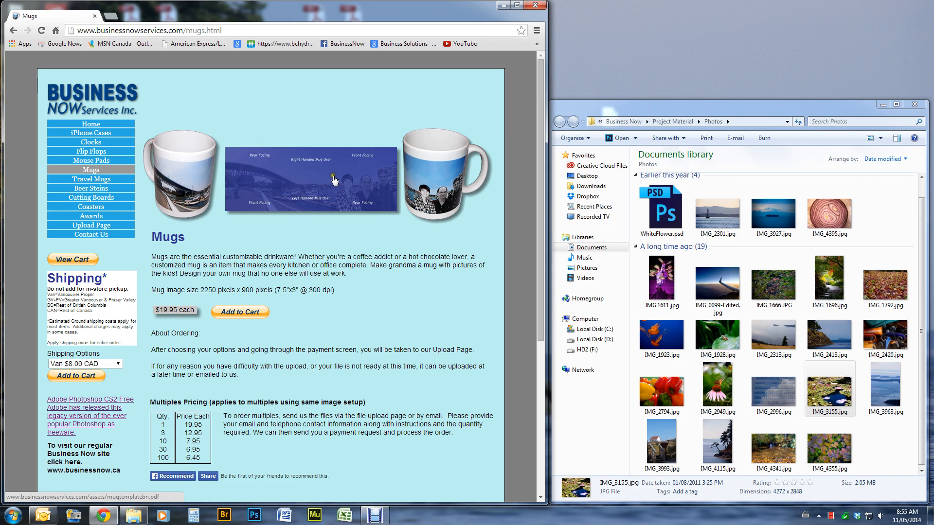
pyautogui.moveTo(322, 182)
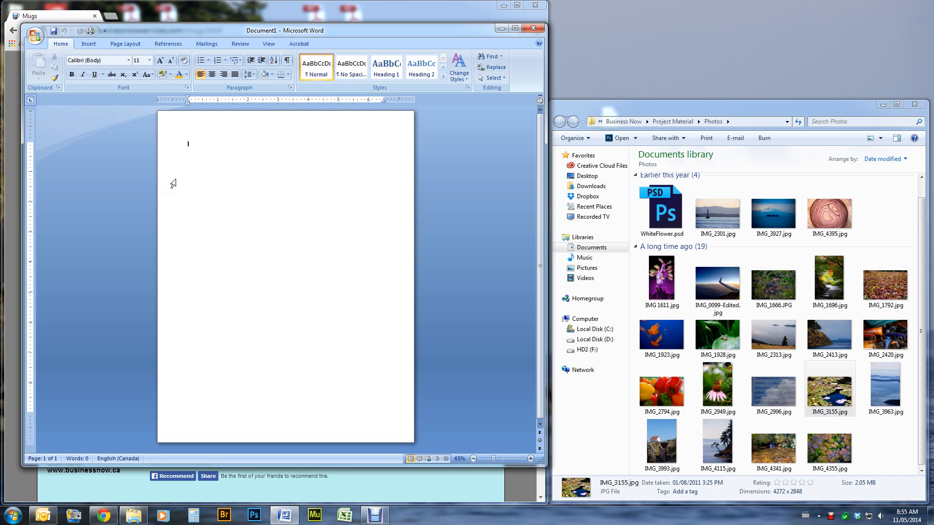
# Set a custom paper size of 7.5 inch width by 3 inch height in Page Setup.
pyautogui.click(125, 43)
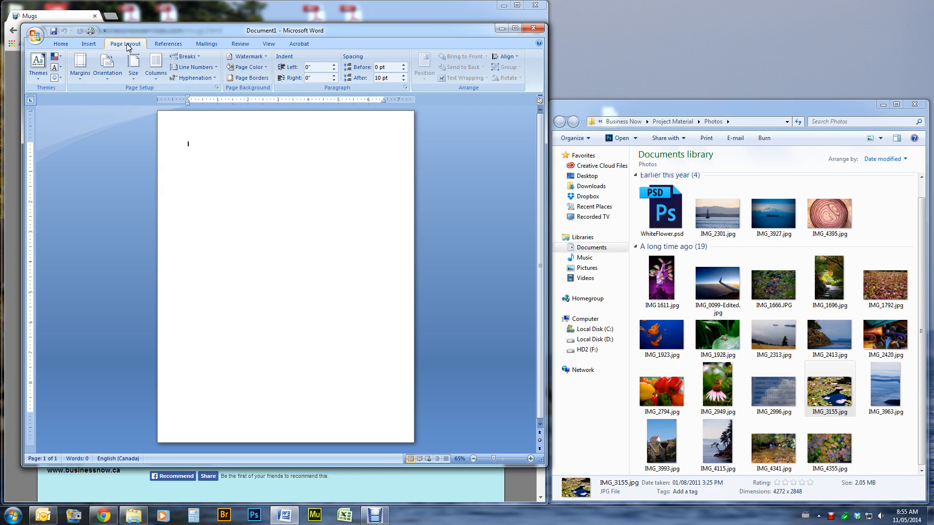
pyautogui.click(133, 65)
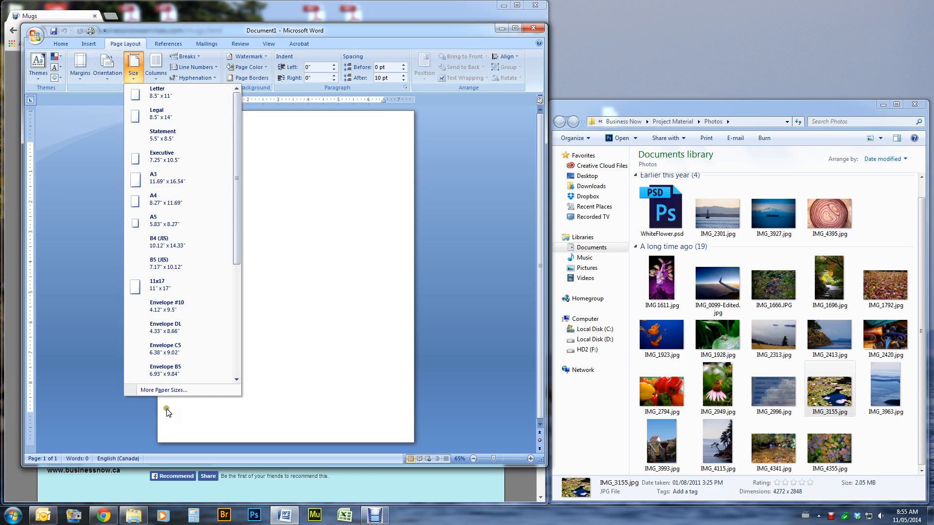
pyautogui.click(163, 388)
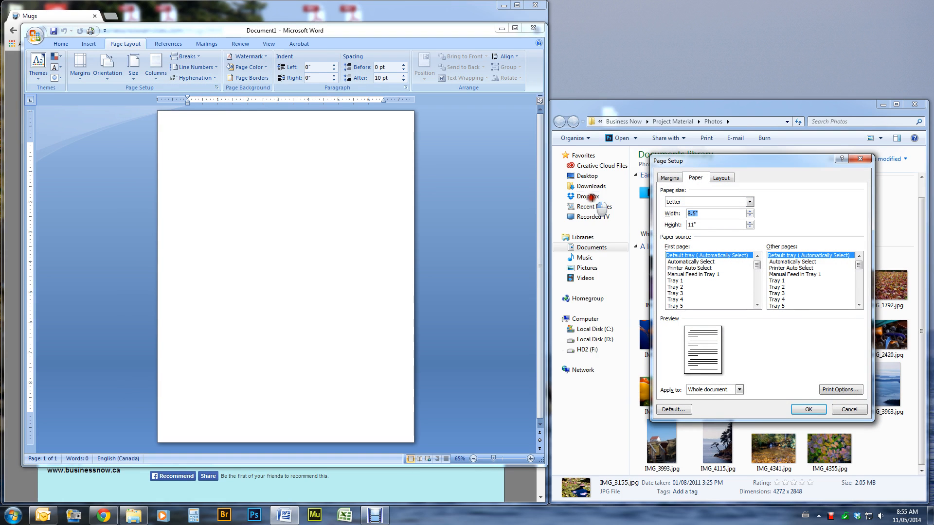
pyautogui.write('7')
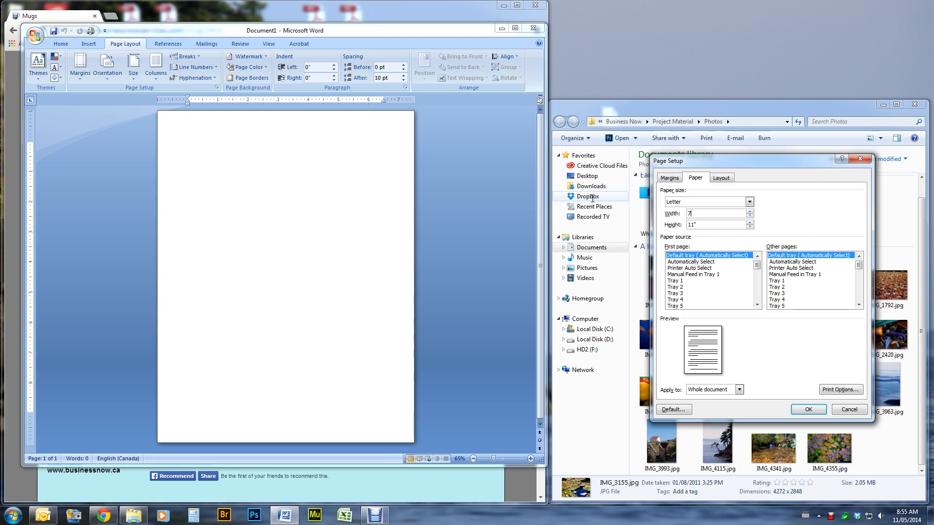
pyautogui.write('.5')
pyautogui.click(715, 225)
pyautogui.write('3')
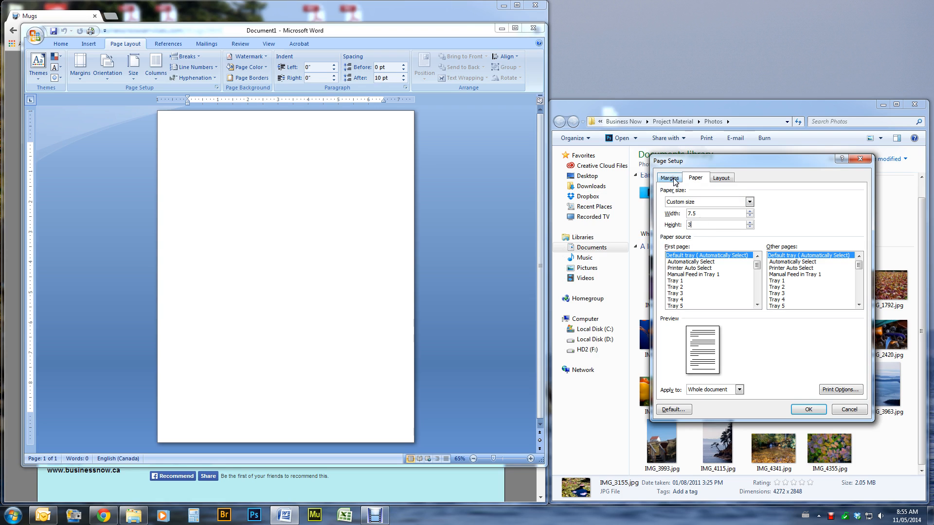
pyautogui.moveTo(719, 341)
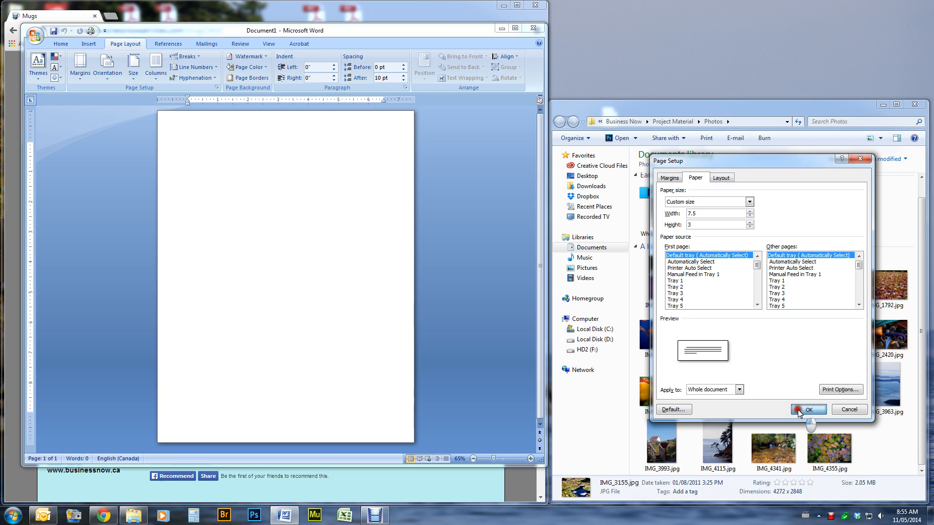
pyautogui.click(807, 410)
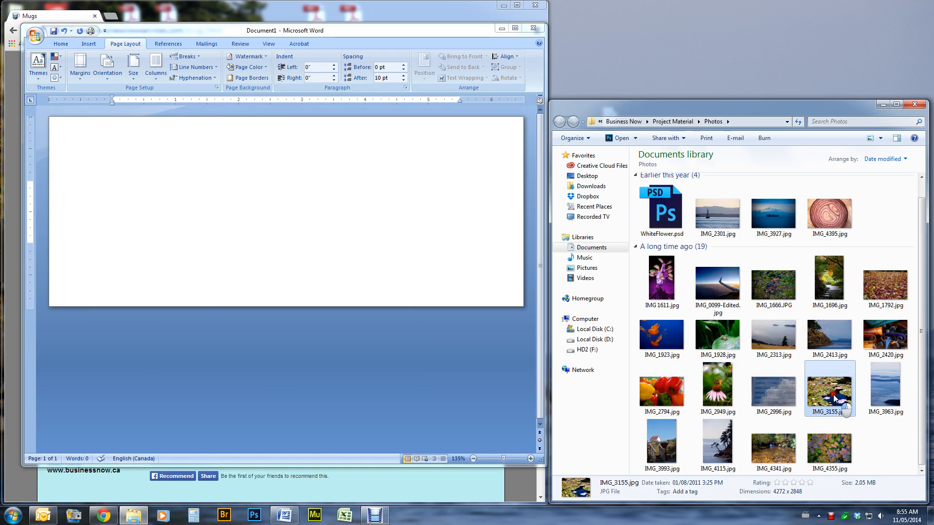
# Drag IMG_3155.jpg from Explorer onto the strip page and select it.
pyautogui.moveTo(828, 388); pyautogui.dragTo(161, 211)
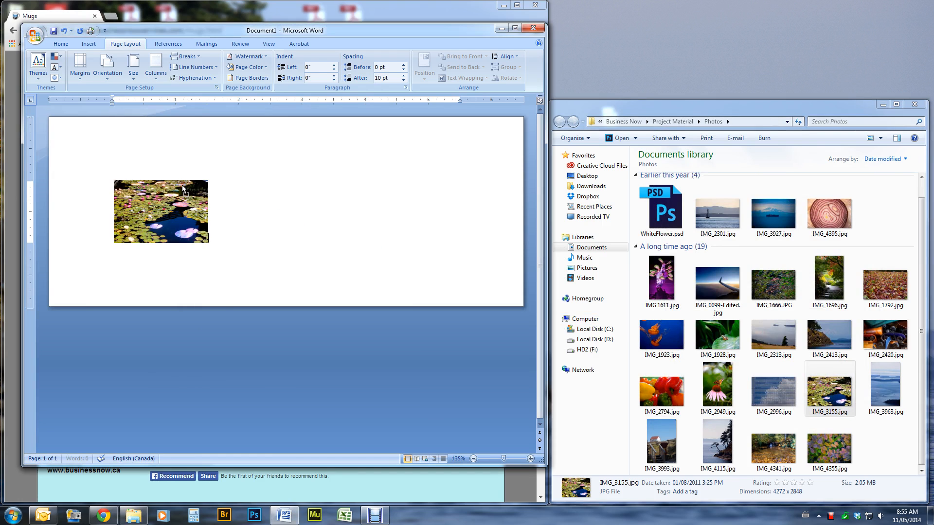
pyautogui.click(161, 211)
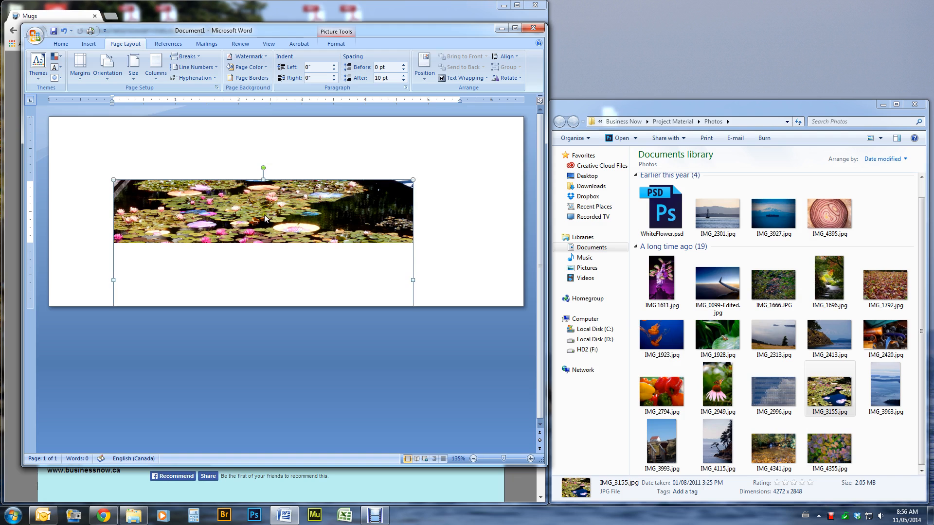
pyautogui.moveTo(176, 198)
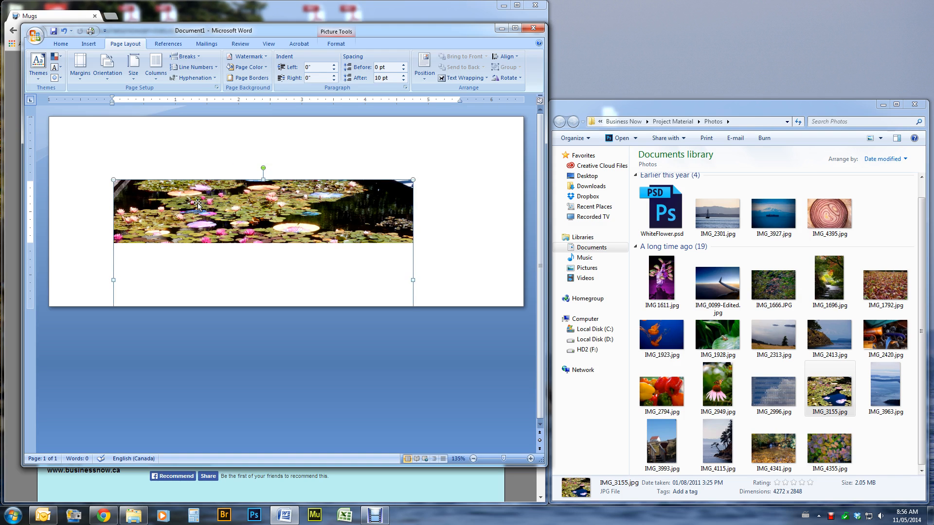
pyautogui.moveTo(198, 227)
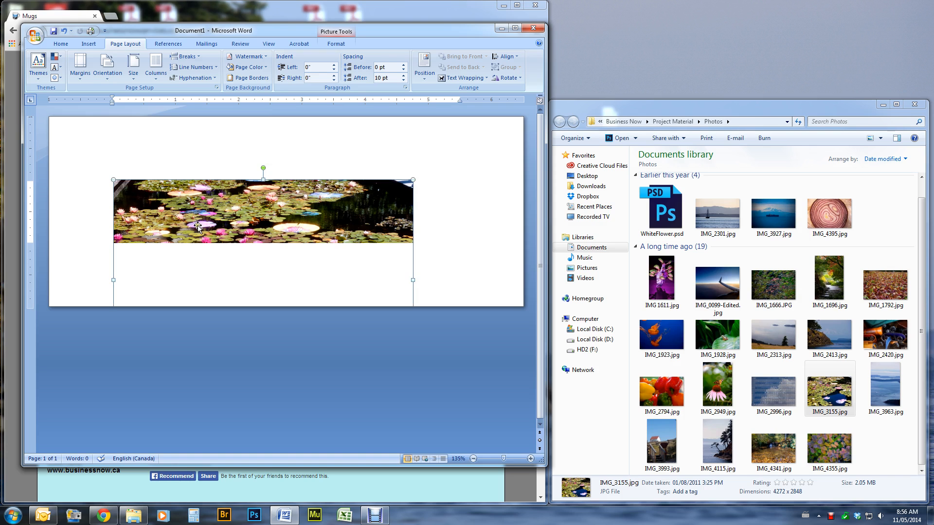
pyautogui.moveTo(211, 213)
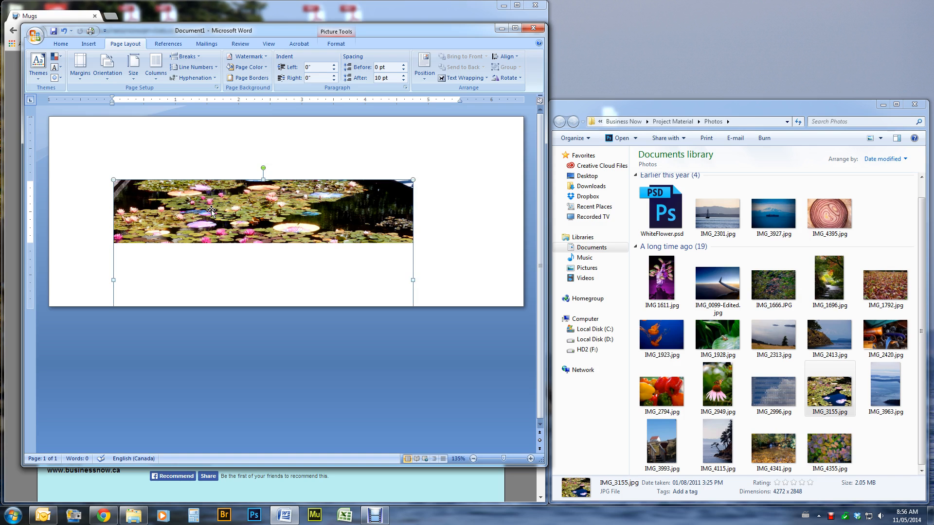
# Give the photo Tight text wrapping so it floats freely on the page.
pyautogui.rightClick(211, 211)
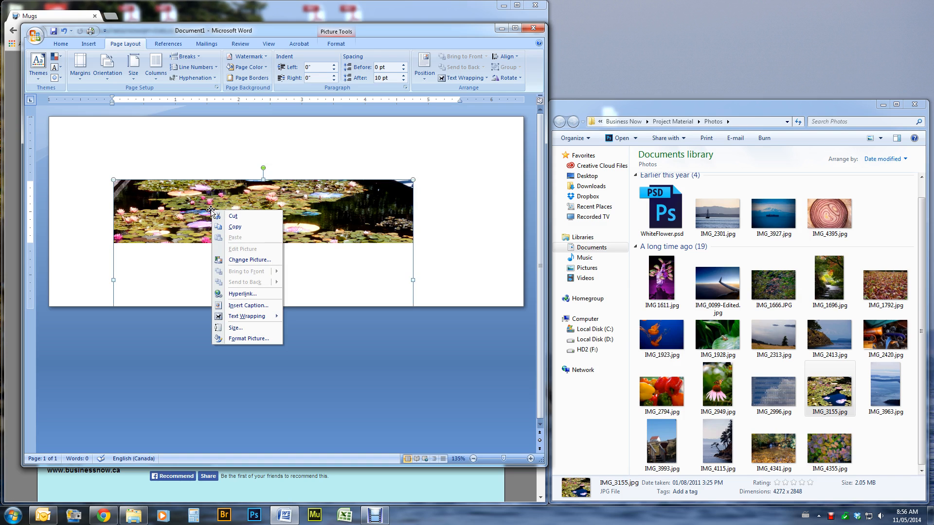
pyautogui.moveTo(248, 338)
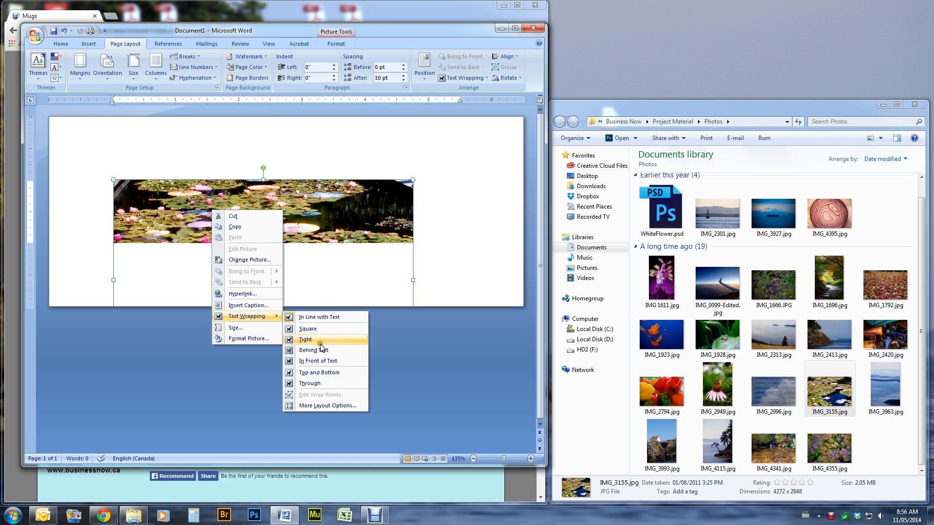
pyautogui.click(306, 339)
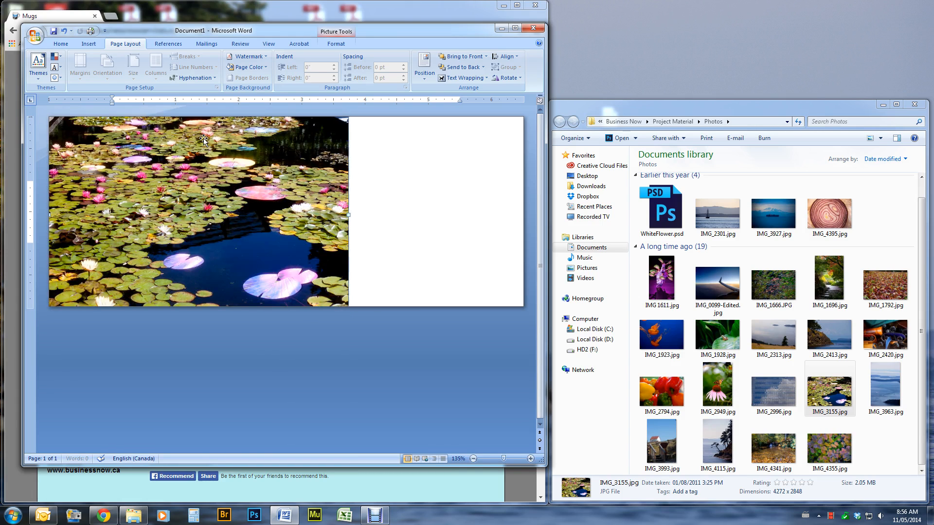
pyautogui.moveTo(322, 216)
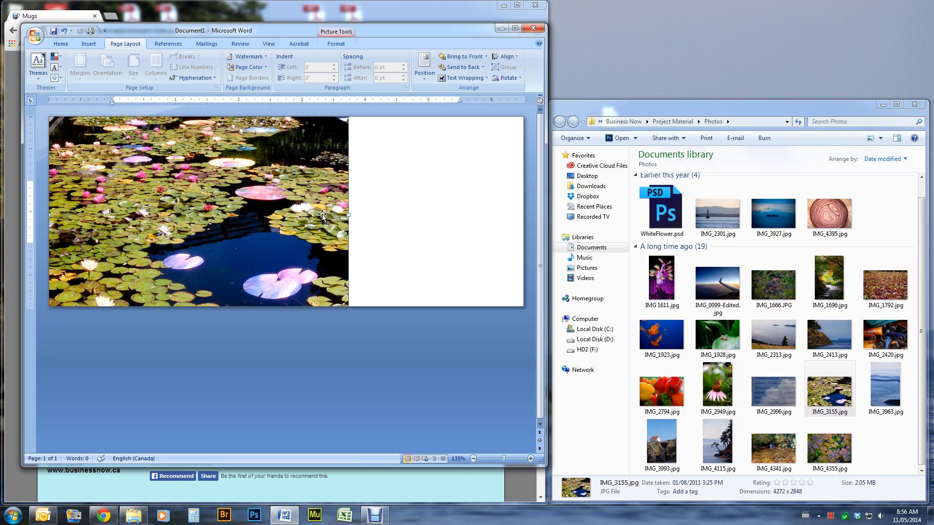
pyautogui.moveTo(365, 466)
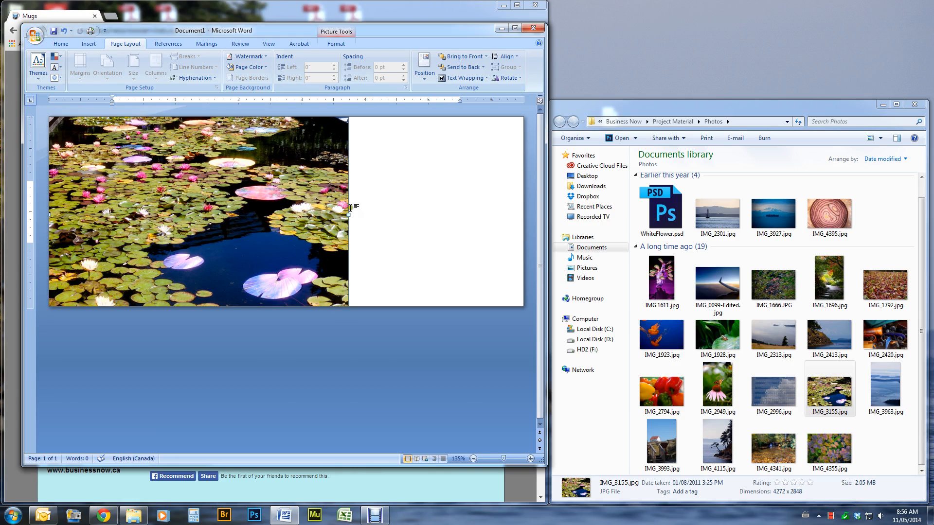
pyautogui.moveTo(340, 286)
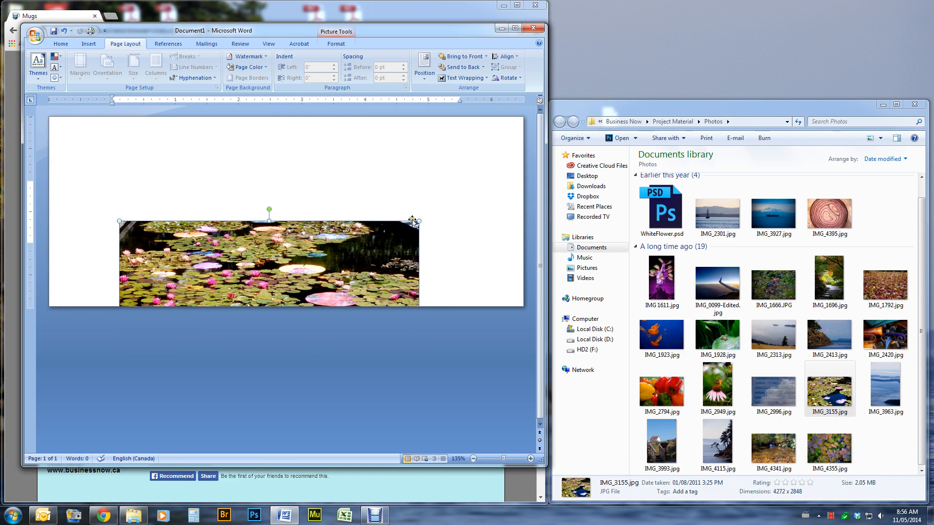
# Stretch the lily-pond photo to fill the whole strip page.
pyautogui.moveTo(417, 218); pyautogui.dragTo(514, 147)
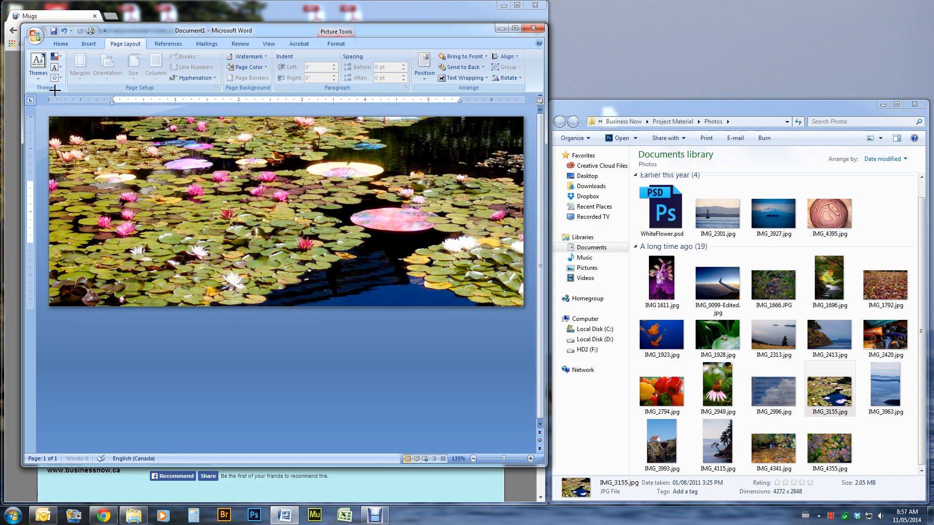
pyautogui.moveTo(388, 161)
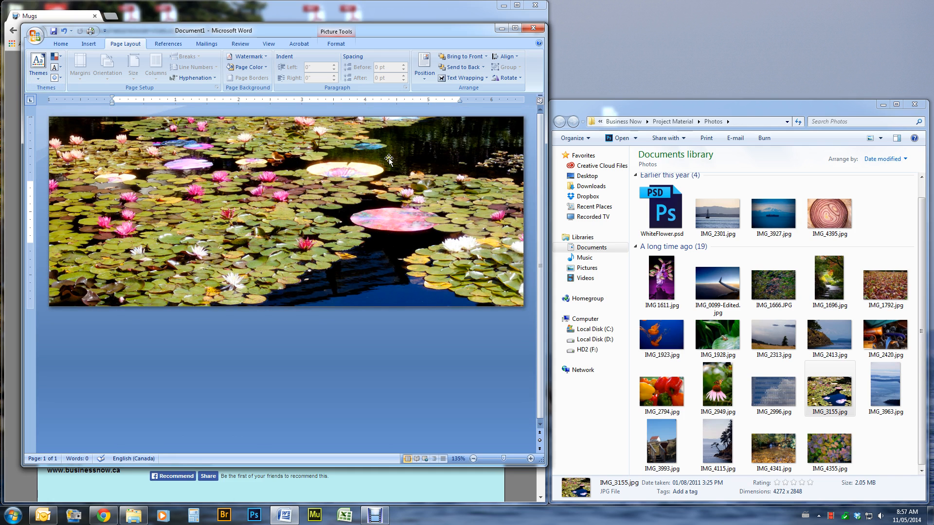
pyautogui.moveTo(364, 275)
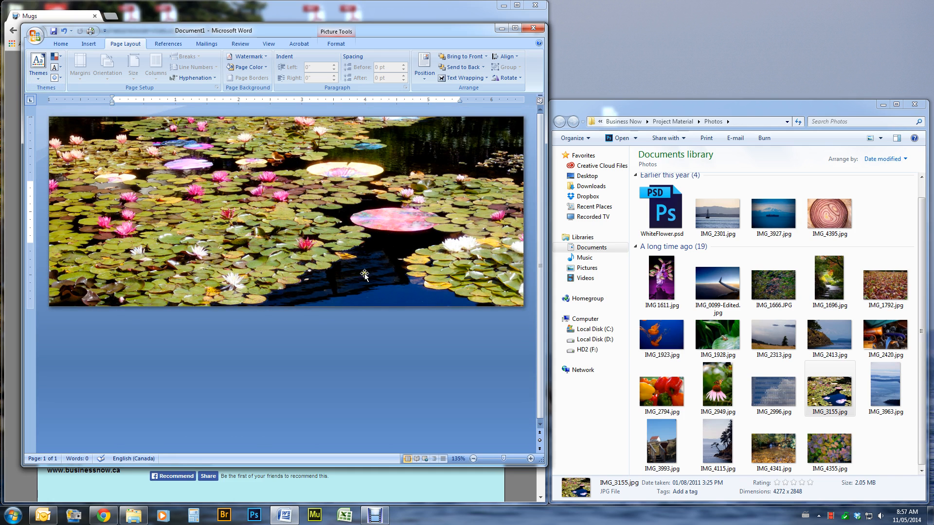
pyautogui.moveTo(397, 271)
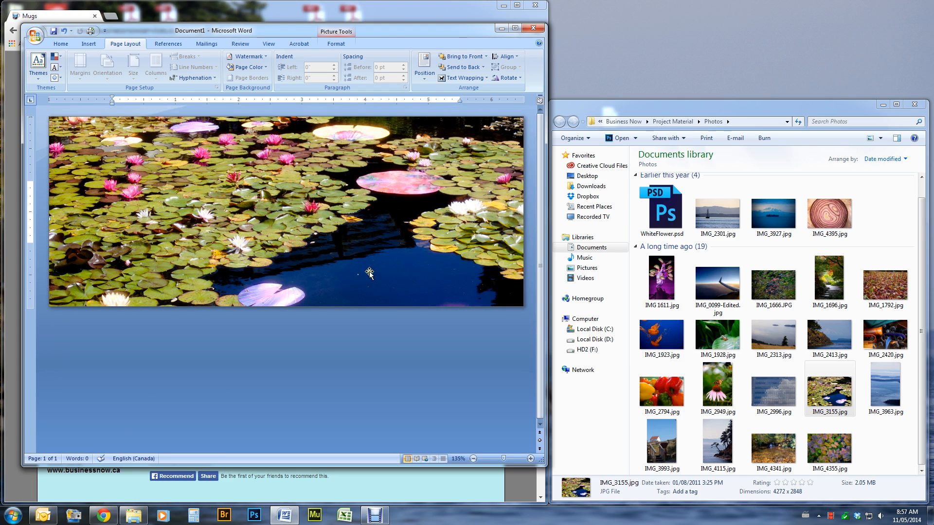
pyautogui.moveTo(348, 280)
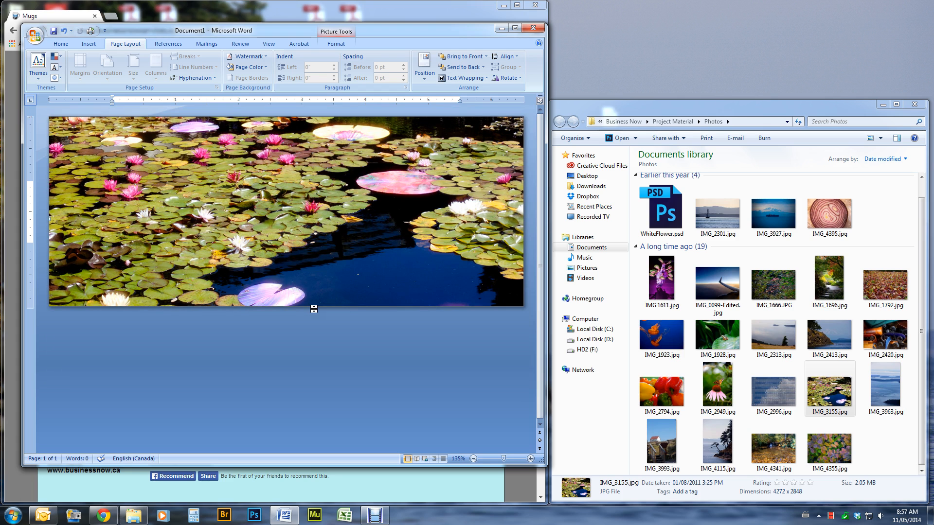
pyautogui.moveTo(192, 187)
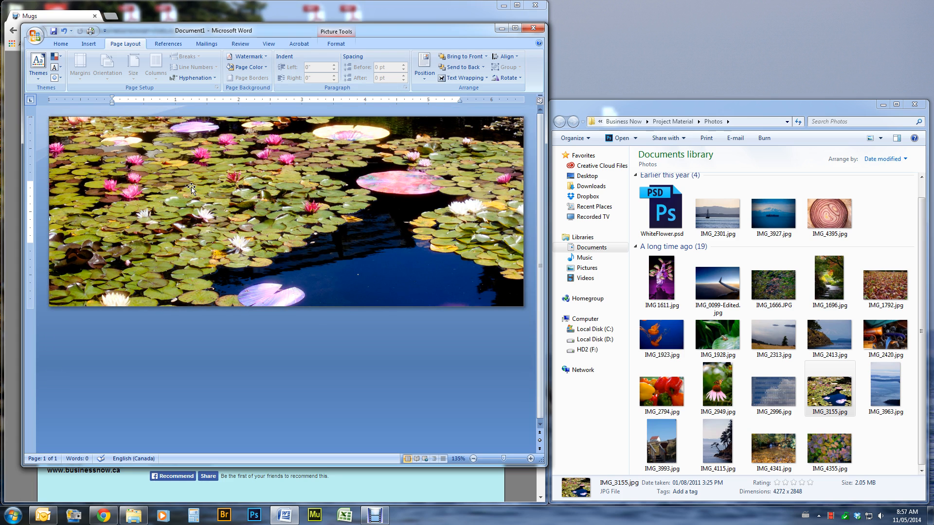
pyautogui.moveTo(223, 141)
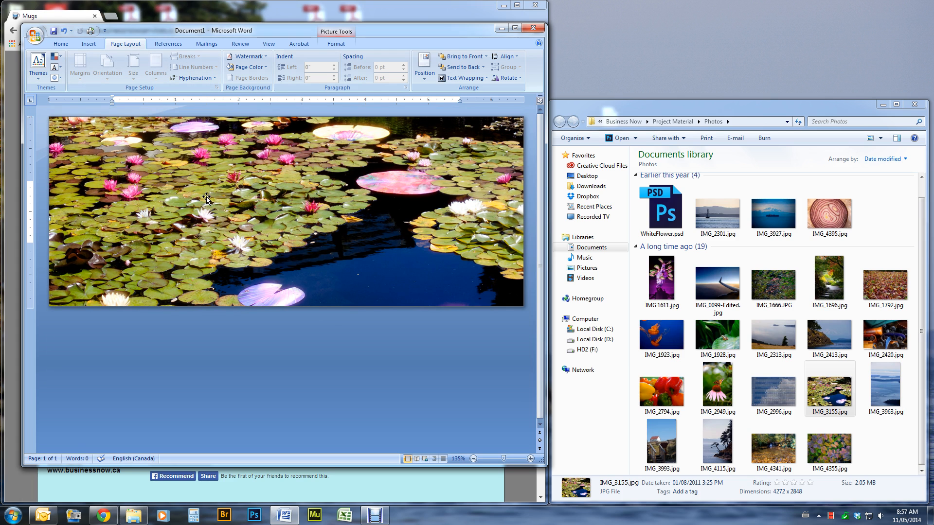
pyautogui.moveTo(65, 155)
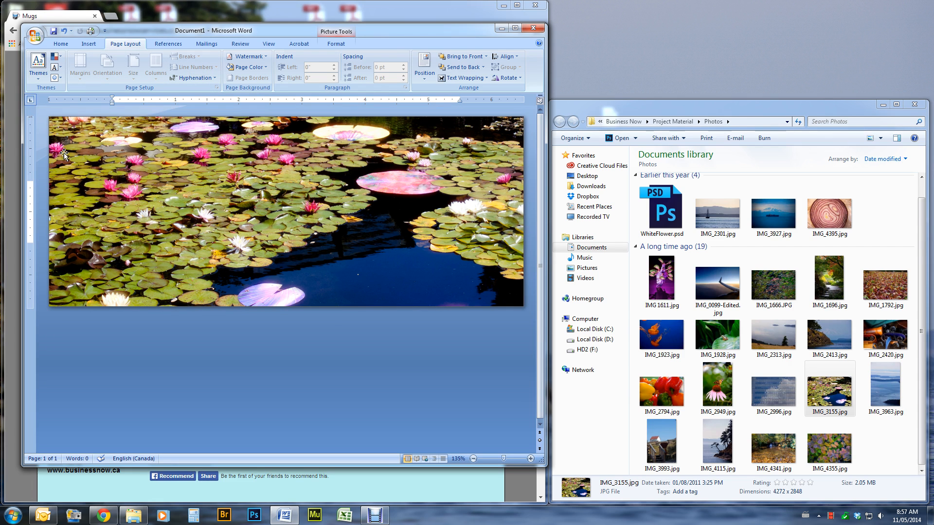
pyautogui.moveTo(249, 227)
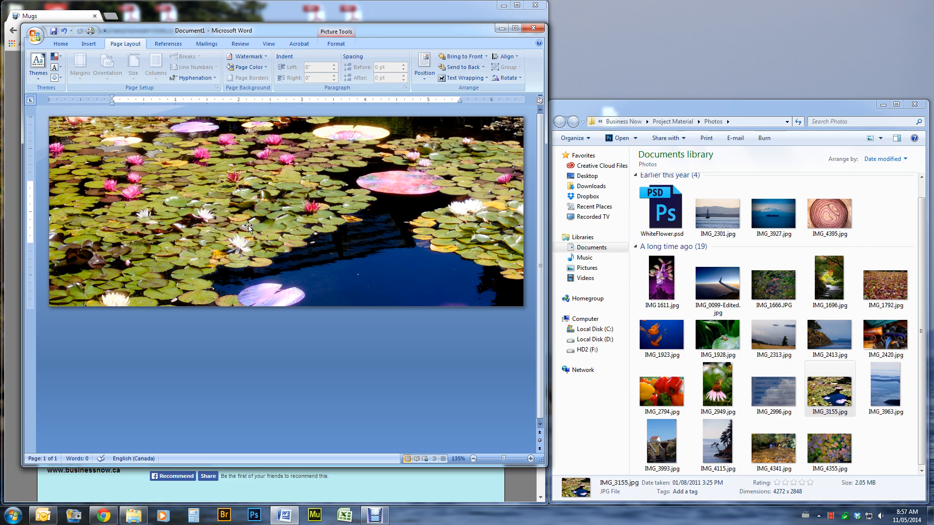
pyautogui.moveTo(301, 362)
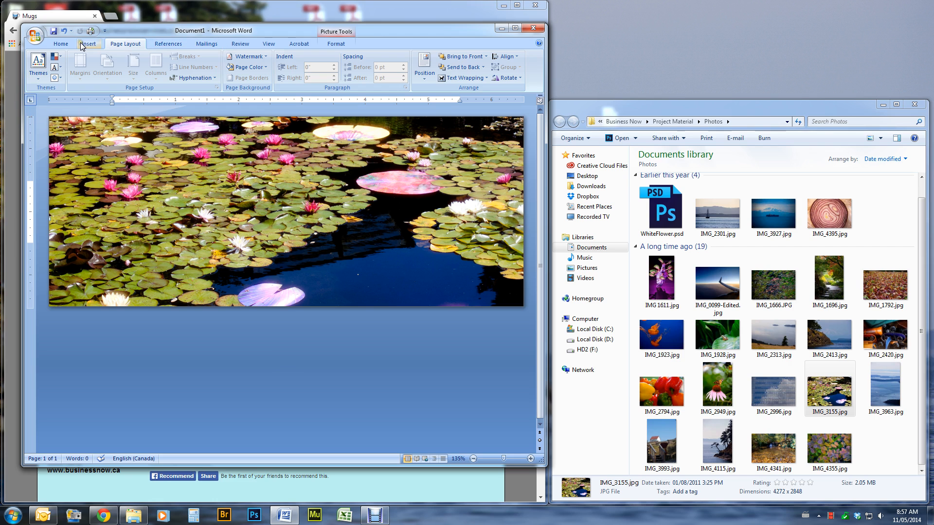
# Insert a pull-quote text box over the photo from the Insert gallery.
pyautogui.click(60, 43)
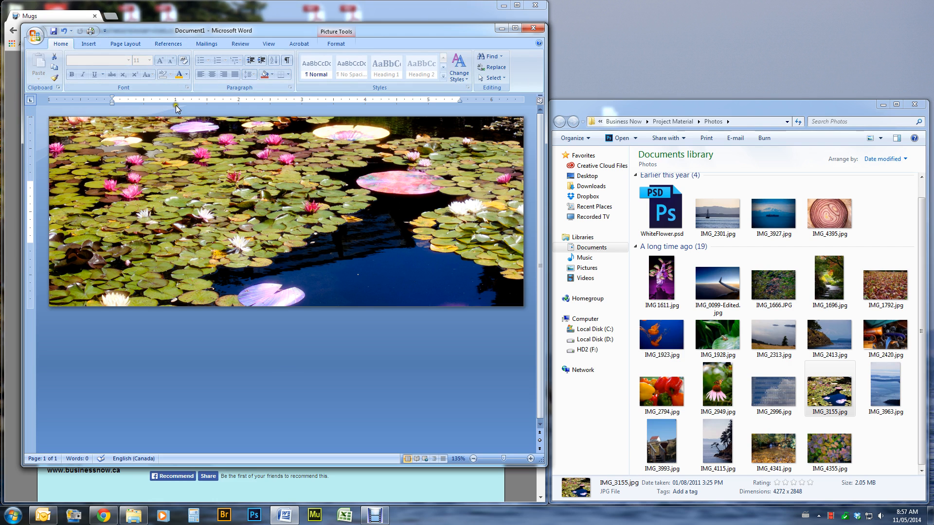
pyautogui.click(89, 44)
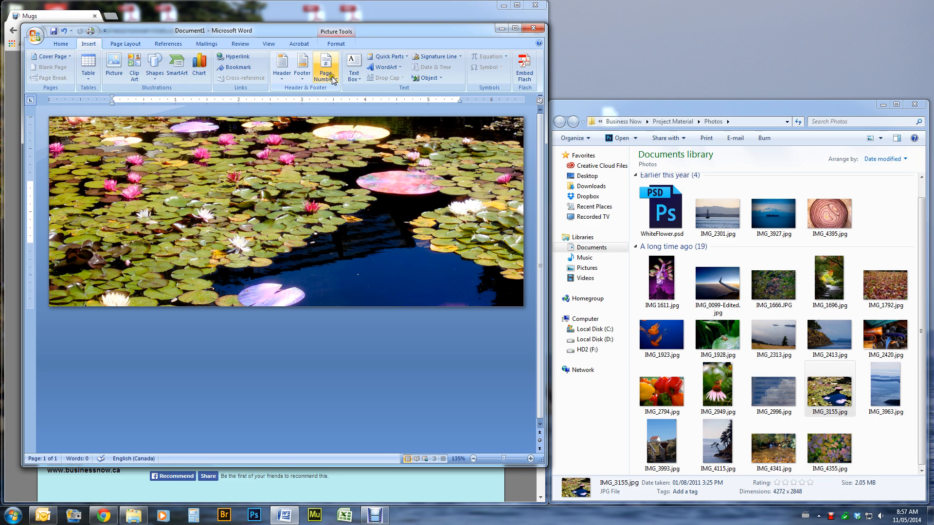
pyautogui.click(353, 67)
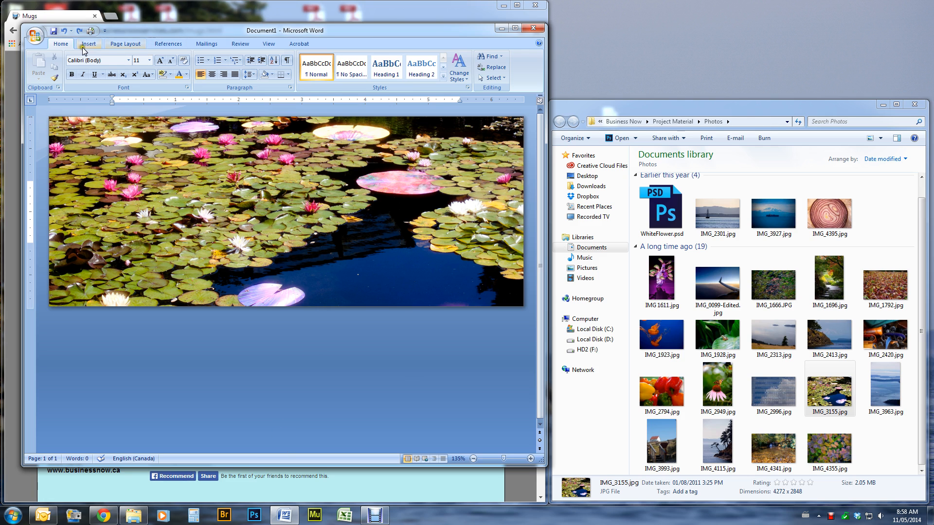
pyautogui.click(354, 66)
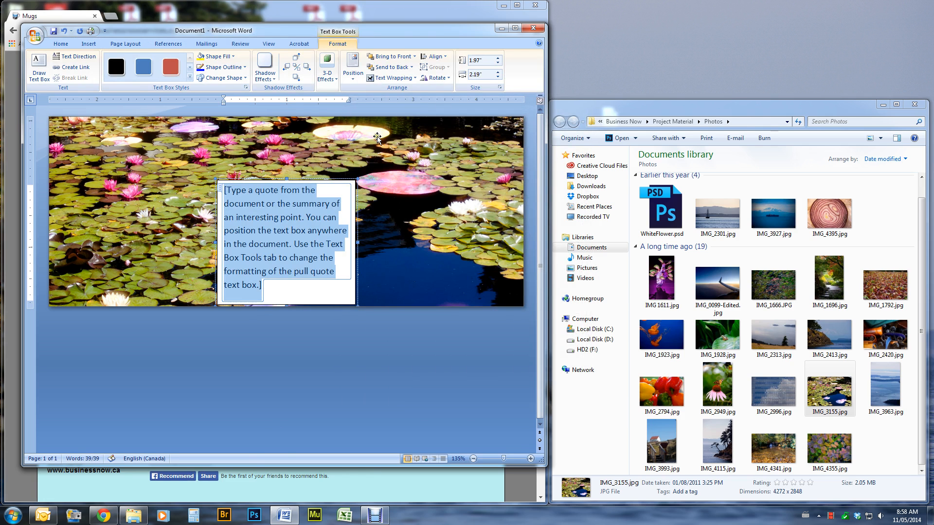
pyautogui.moveTo(302, 322)
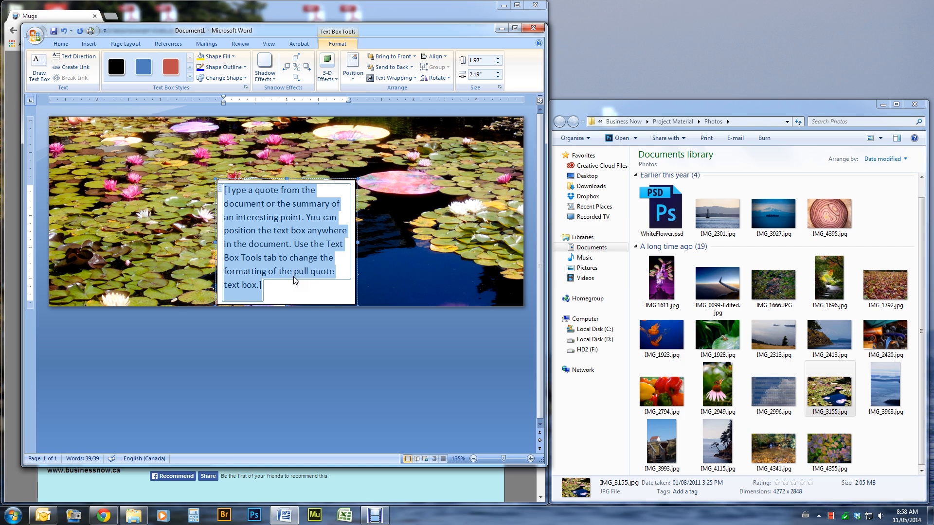
# Replace the placeholder with the caption 'Van Dusen Gardens 2011'.
pyautogui.write('Van')
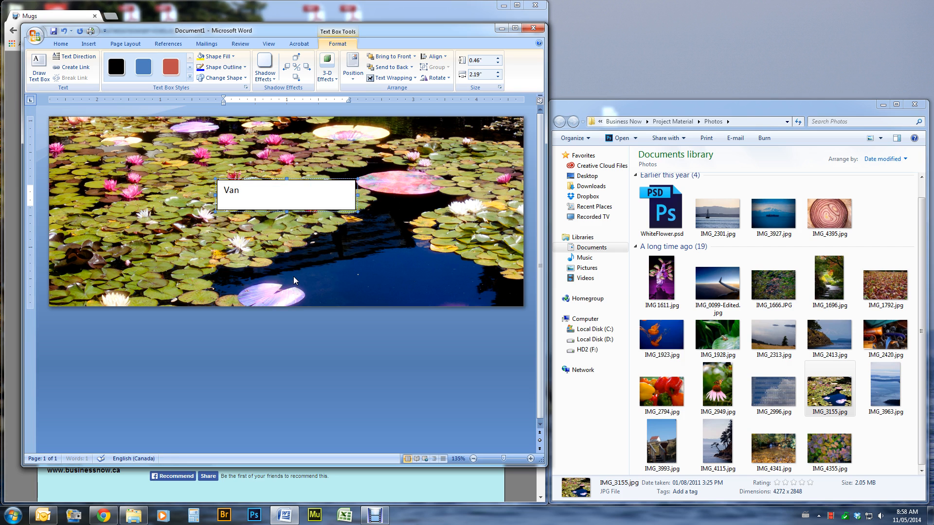
pyautogui.write('Dusen Gar')
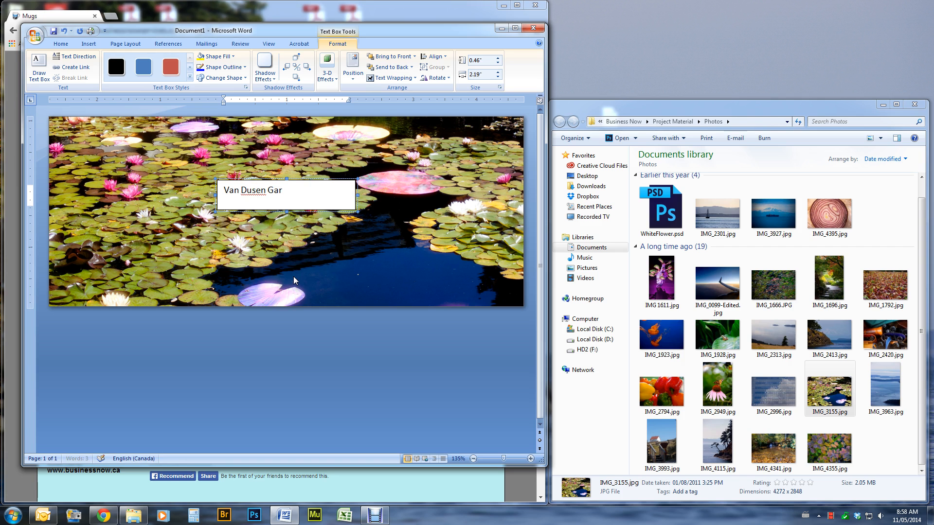
pyautogui.write('dens')
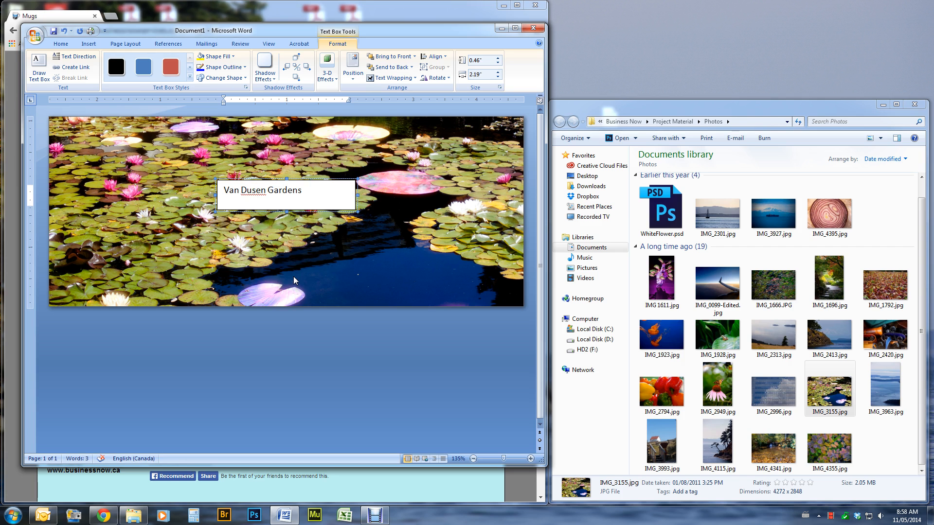
pyautogui.write('2011')
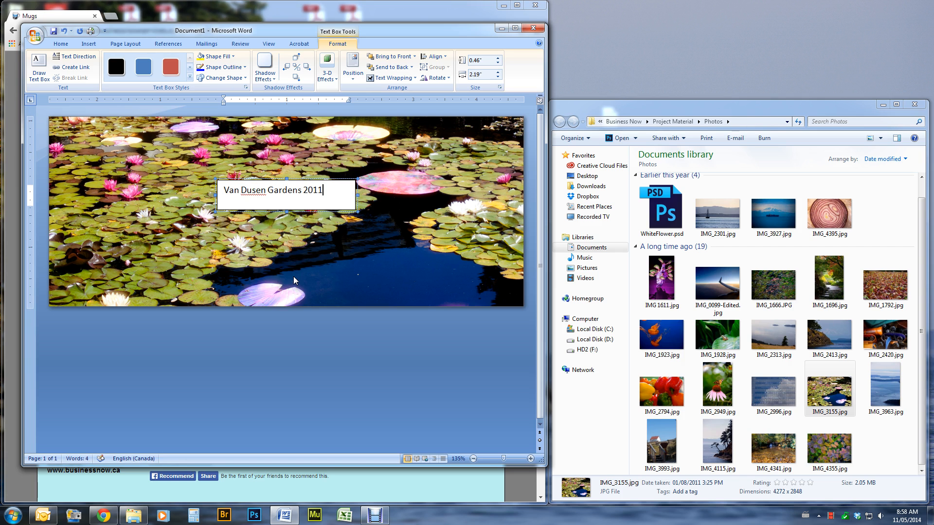
pyautogui.moveTo(351, 233)
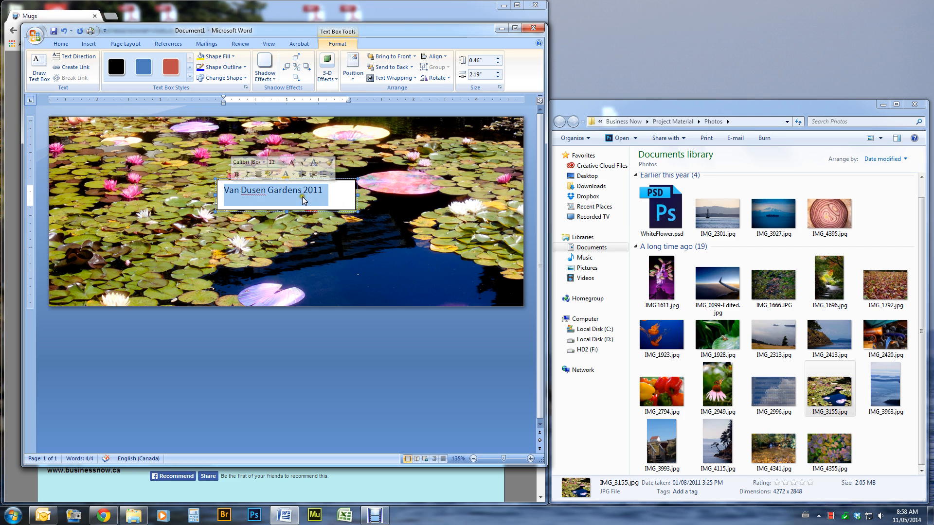
# Set the caption's font colour to white from the Home ribbon.
pyautogui.click(60, 44)
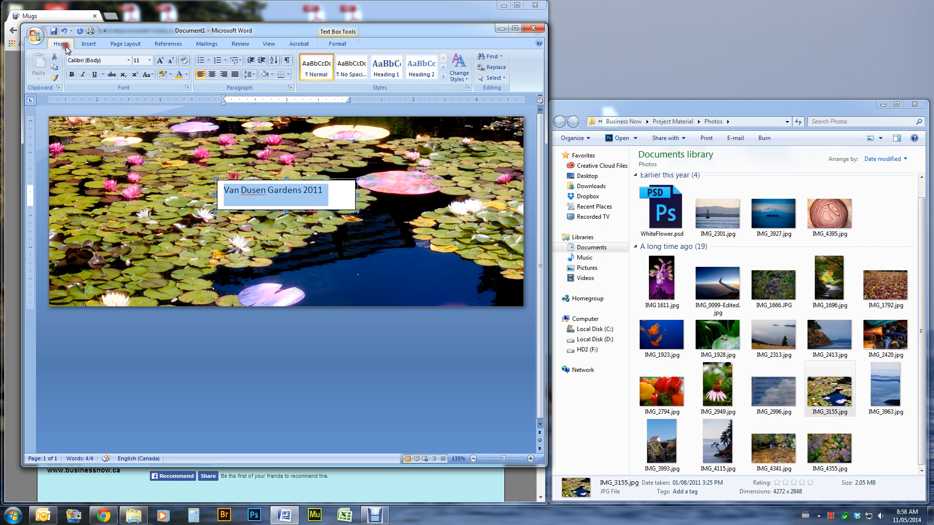
pyautogui.moveTo(179, 74)
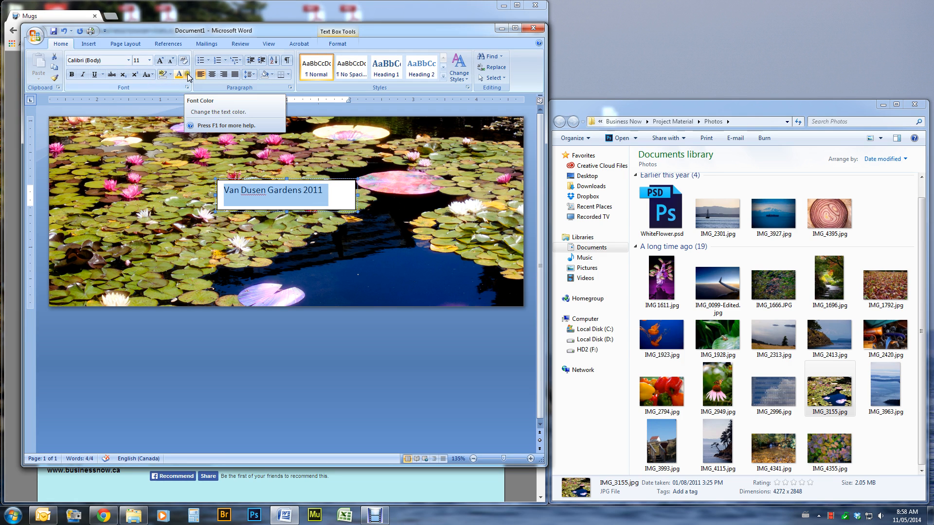
pyautogui.click(186, 73)
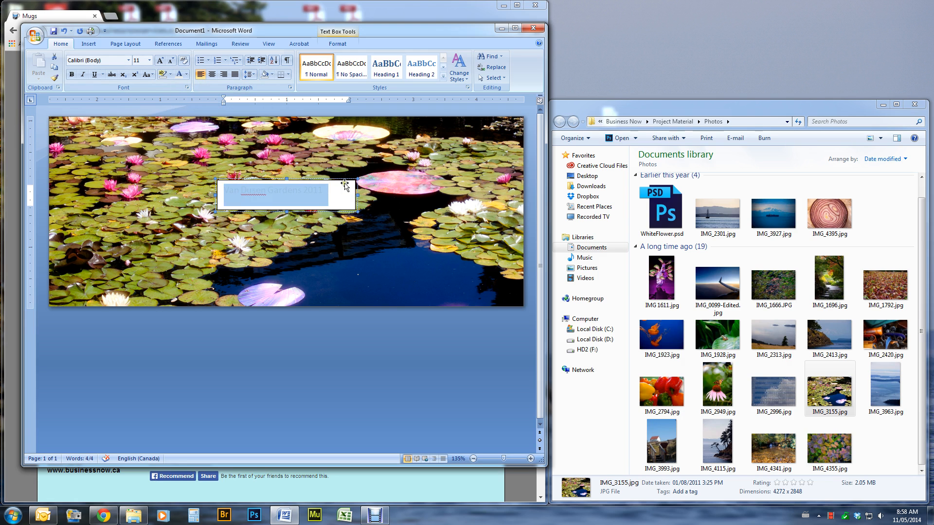
# Give the caption text box No Color for both line and fill in Format Text Box.
pyautogui.rightClick(342, 182)
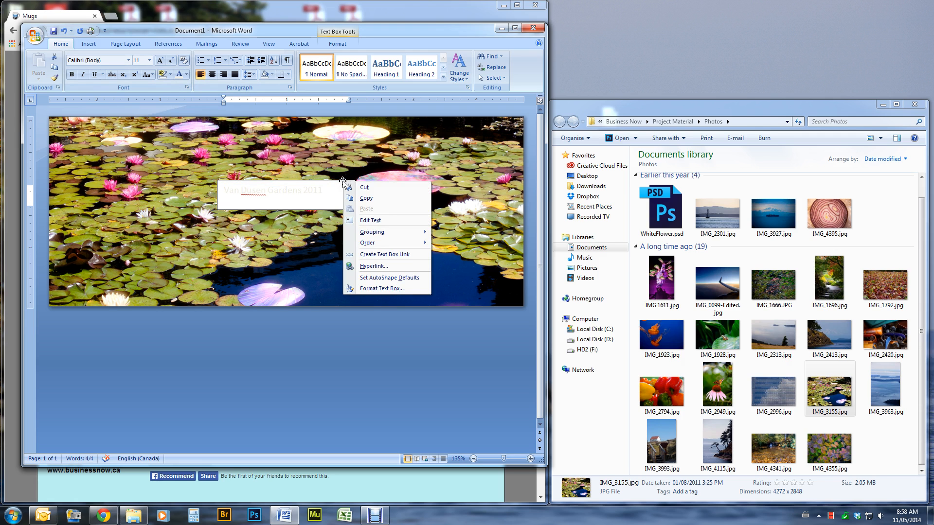
pyautogui.moveTo(384, 297)
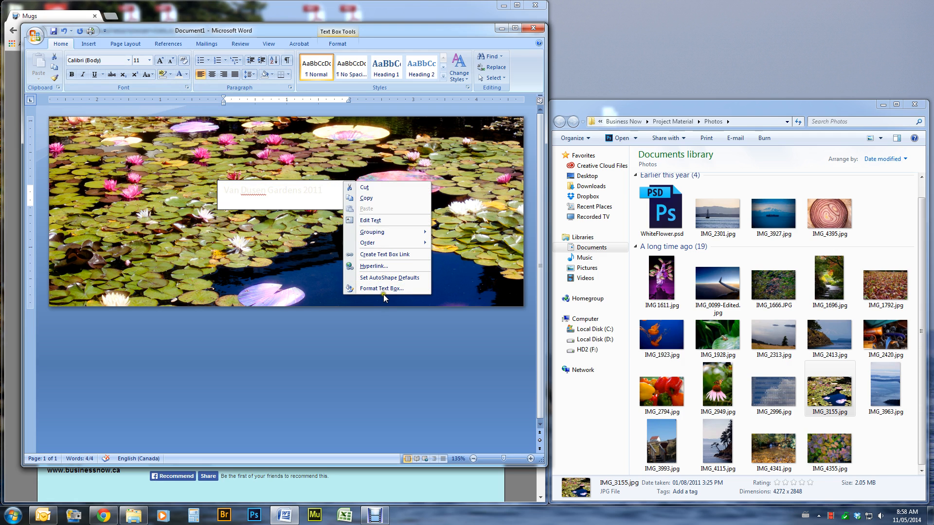
pyautogui.click(382, 288)
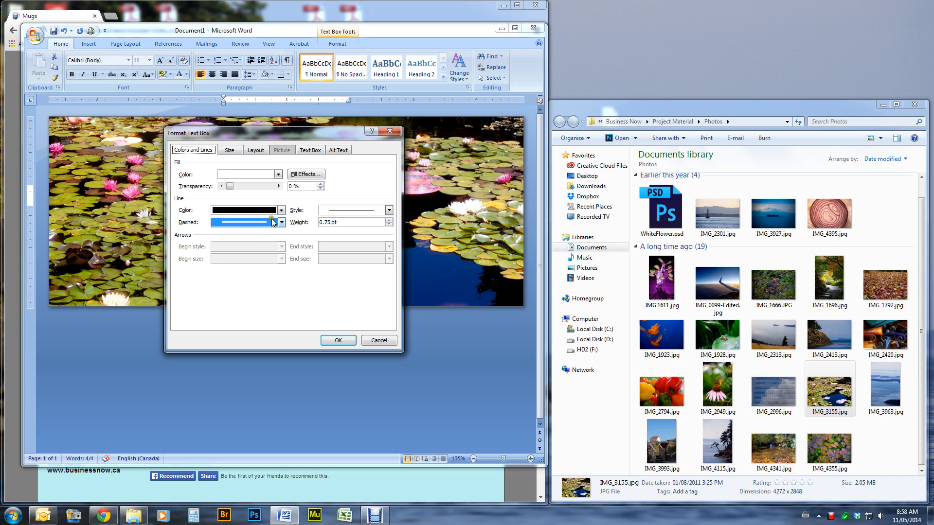
pyautogui.click(281, 210)
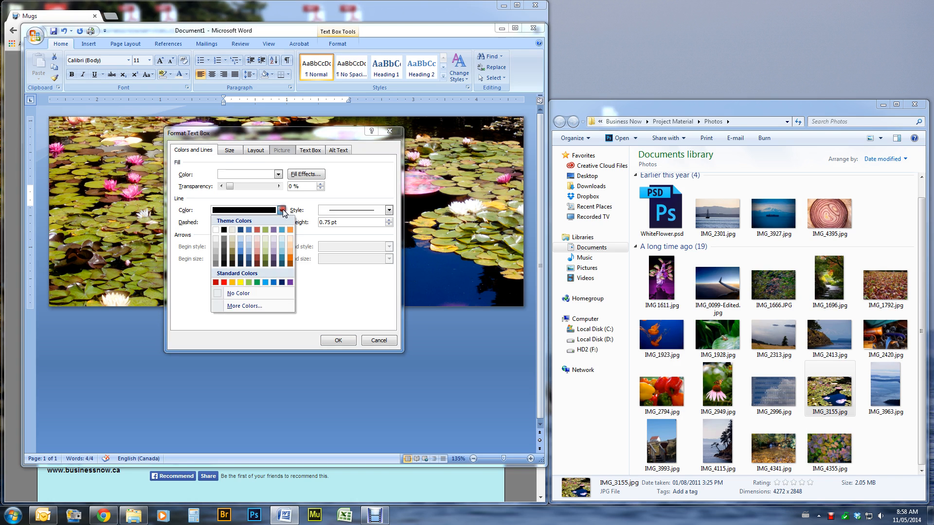
pyautogui.click(237, 293)
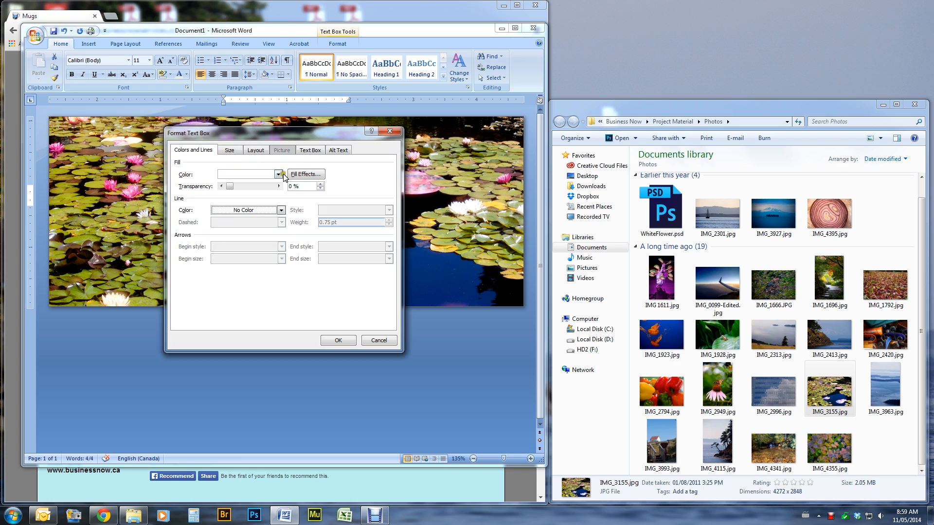
pyautogui.click(280, 173)
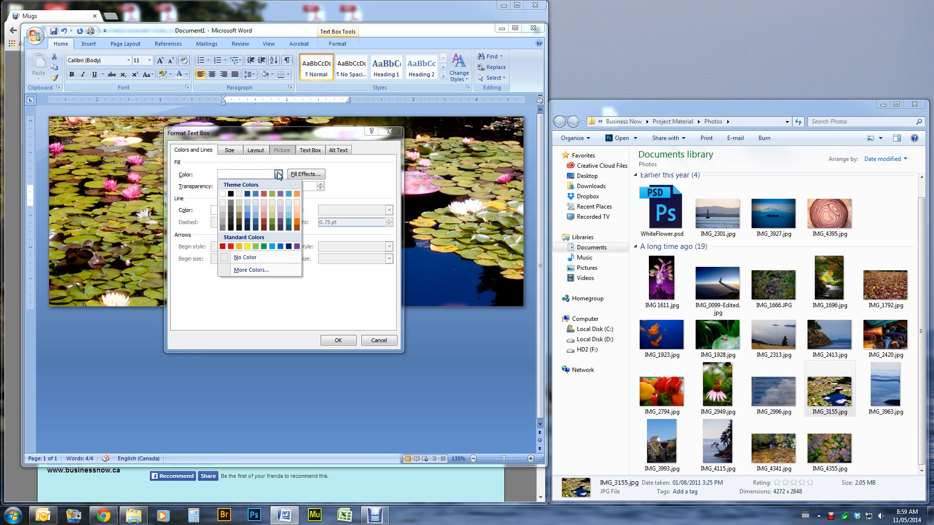
pyautogui.click(245, 257)
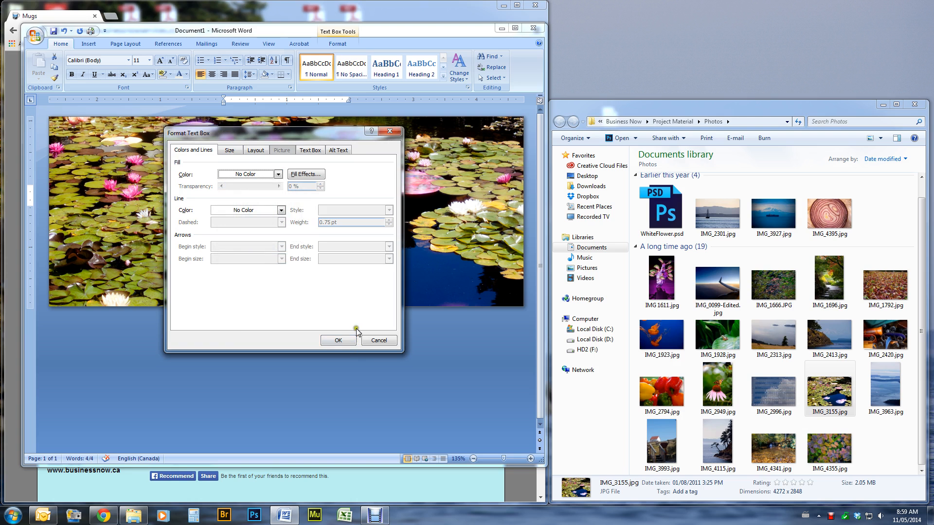
pyautogui.click(337, 340)
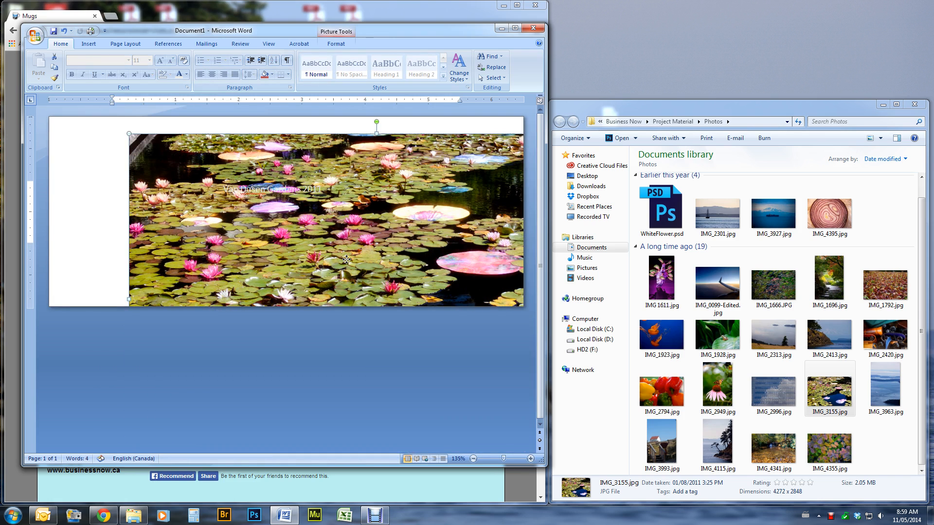
pyautogui.moveTo(67, 254)
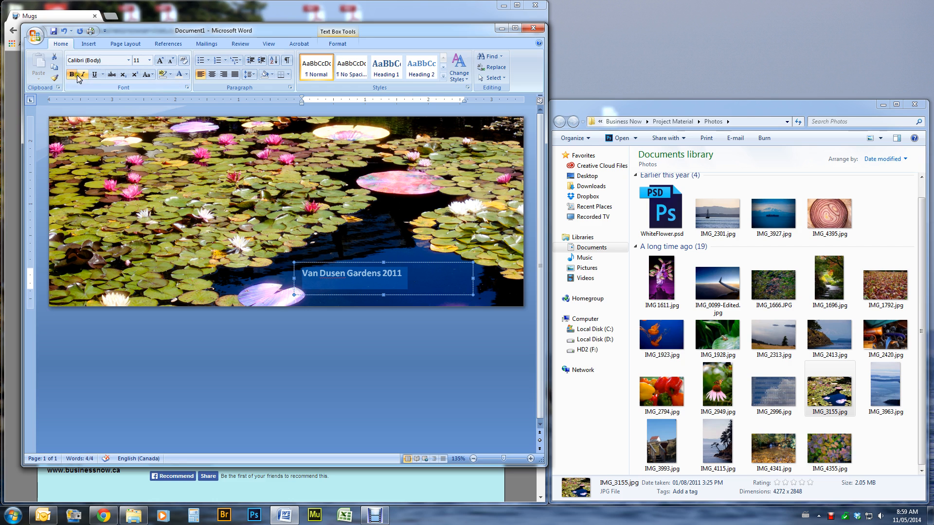
# Size the caption to 18 point, then 16 point so it fits one line.
pyautogui.click(142, 60)
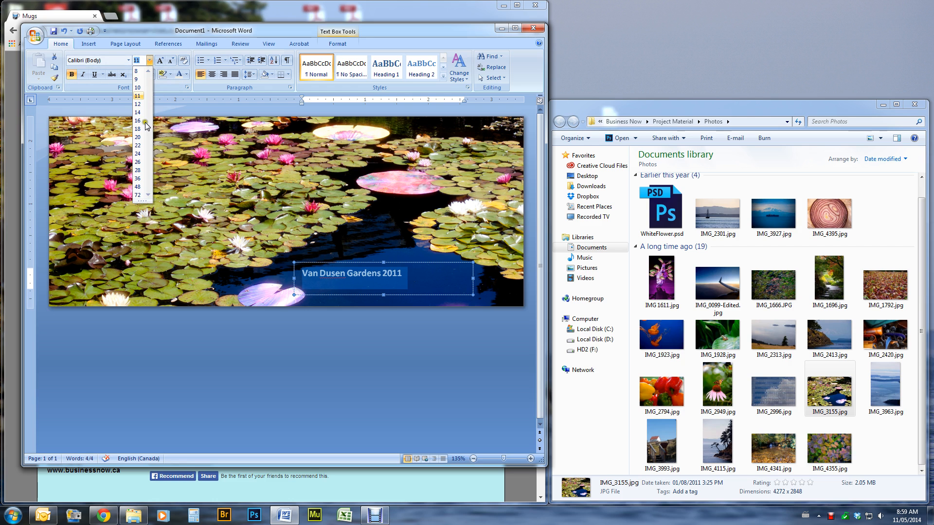
pyautogui.click(137, 128)
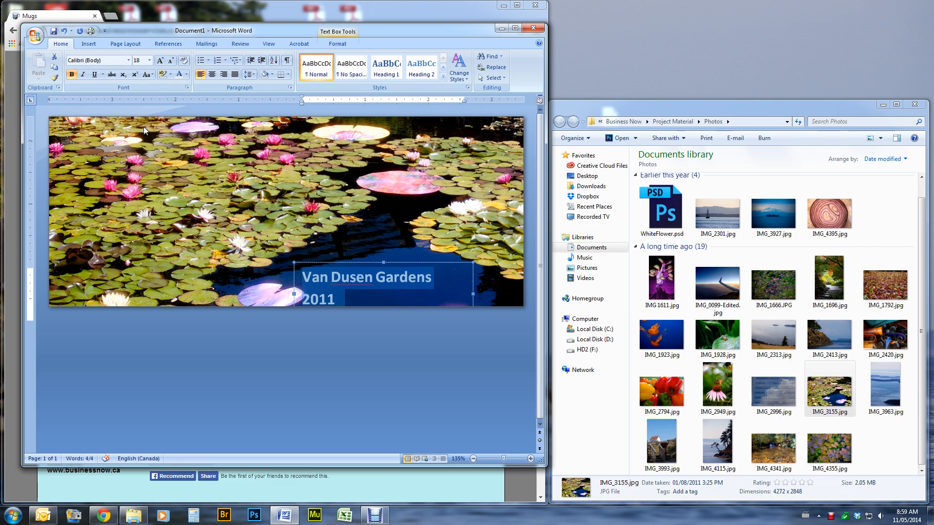
pyautogui.click(150, 60)
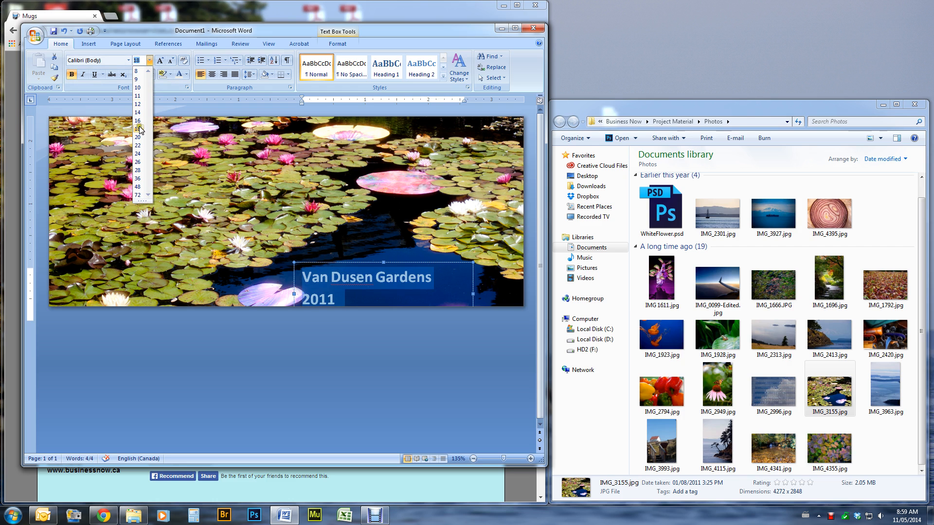
pyautogui.click(137, 119)
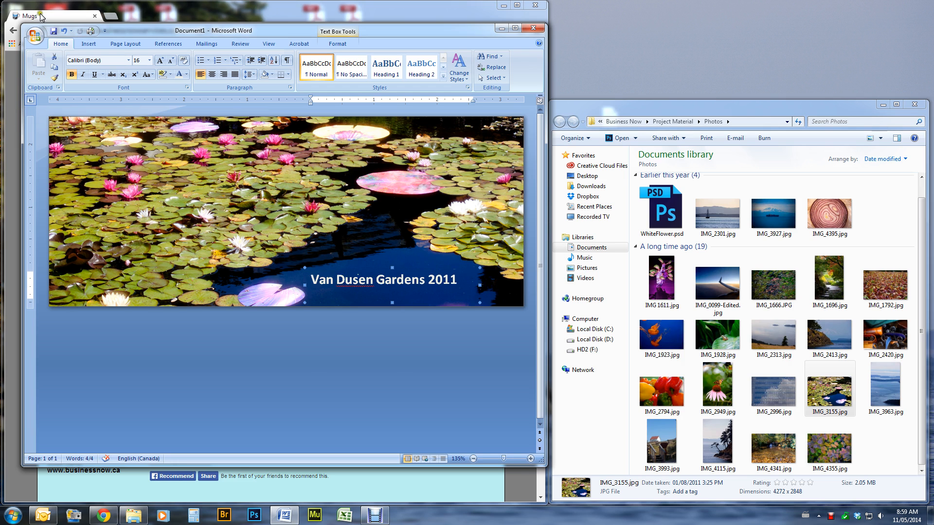
# Save the document as 'Van Dusen Mug' in Business Now > Project Material.
pyautogui.click(35, 30)
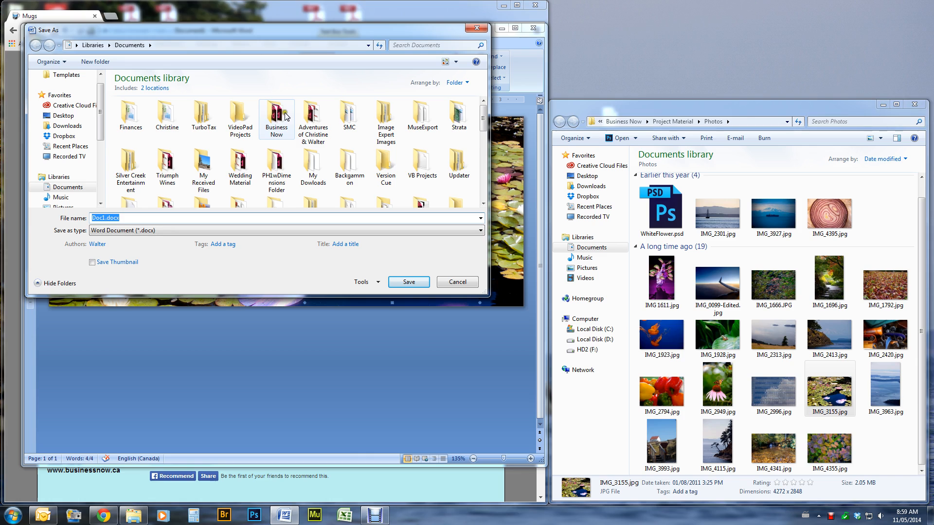
pyautogui.doubleClick(275, 115)
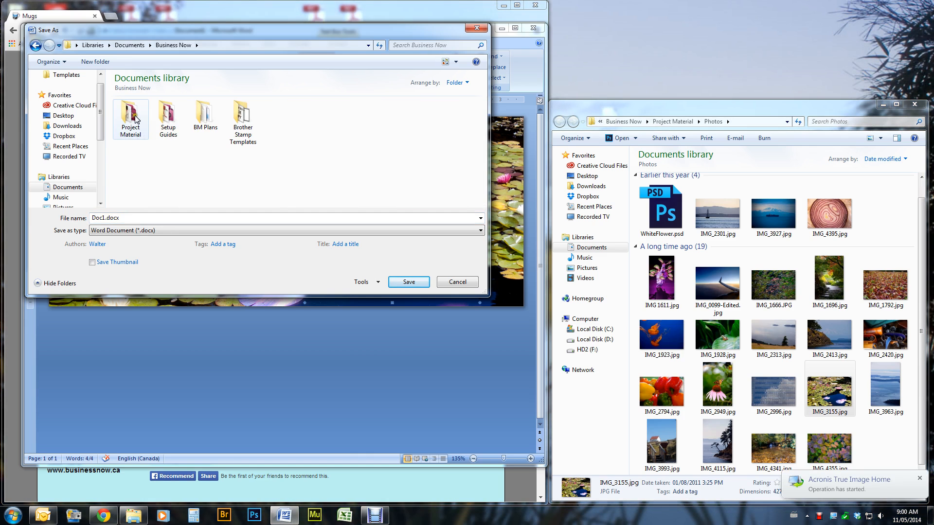
pyautogui.doubleClick(129, 115)
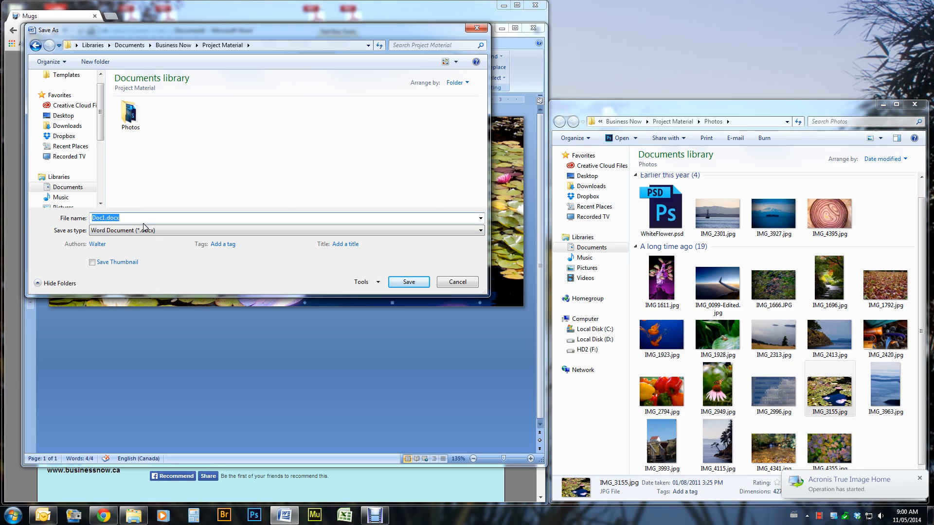
pyautogui.write('Van Dusen')
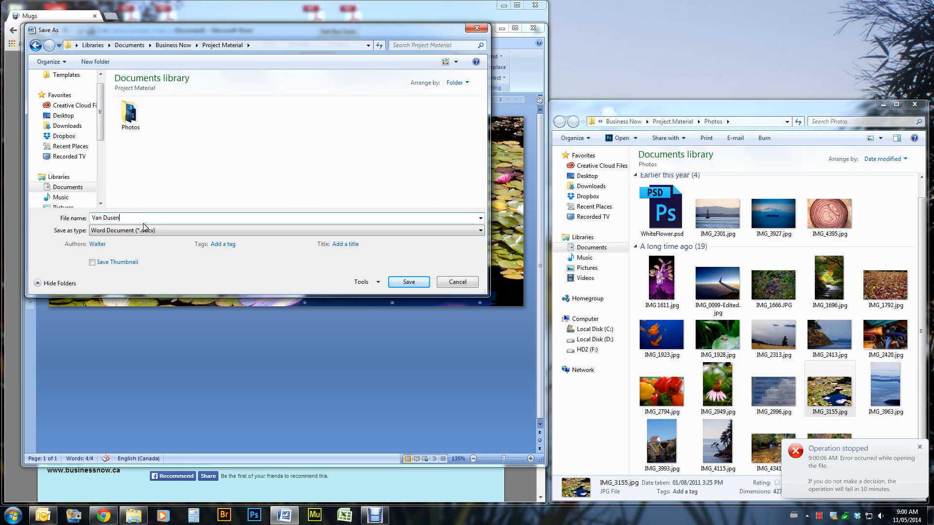
pyautogui.click(408, 282)
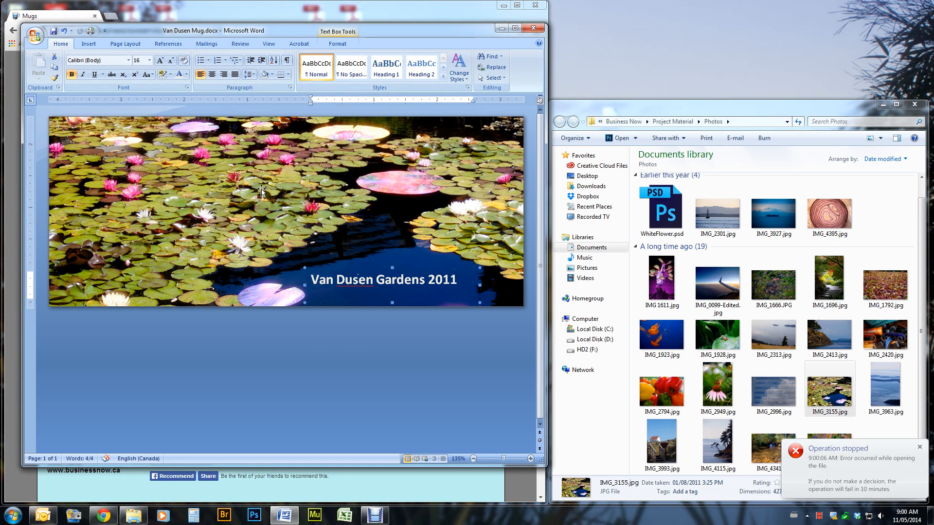
pyautogui.moveTo(312, 272)
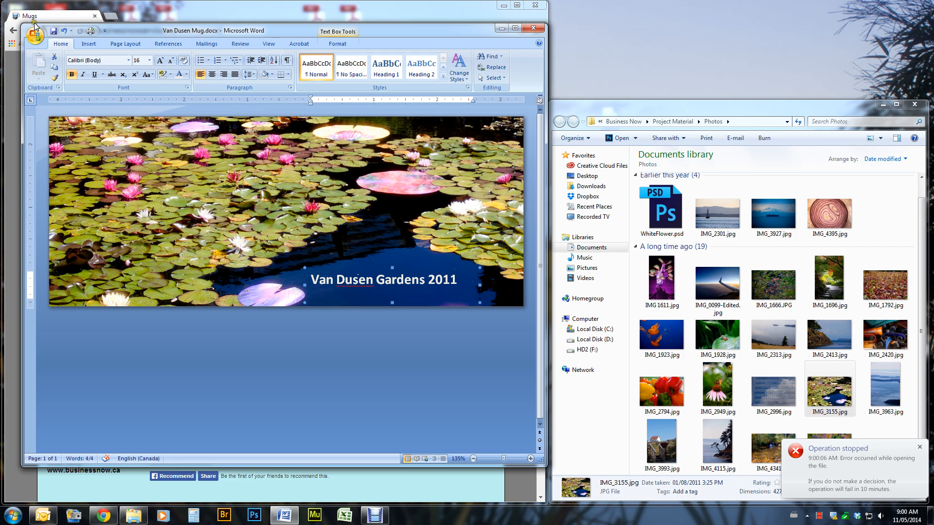
# Save a PDF copy as Van Dusen Mug.pdf, review it in Acrobat, then close the preview.
pyautogui.click(34, 35)
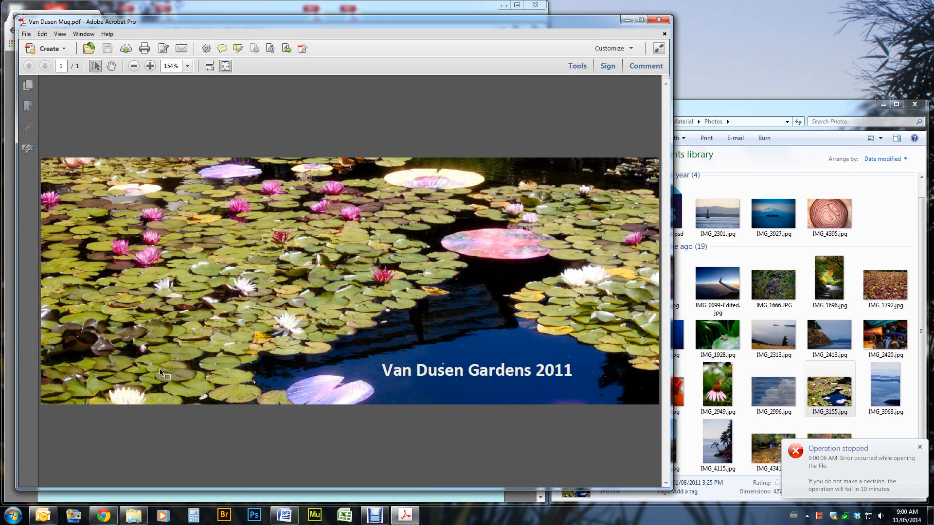
pyautogui.moveTo(93, 431)
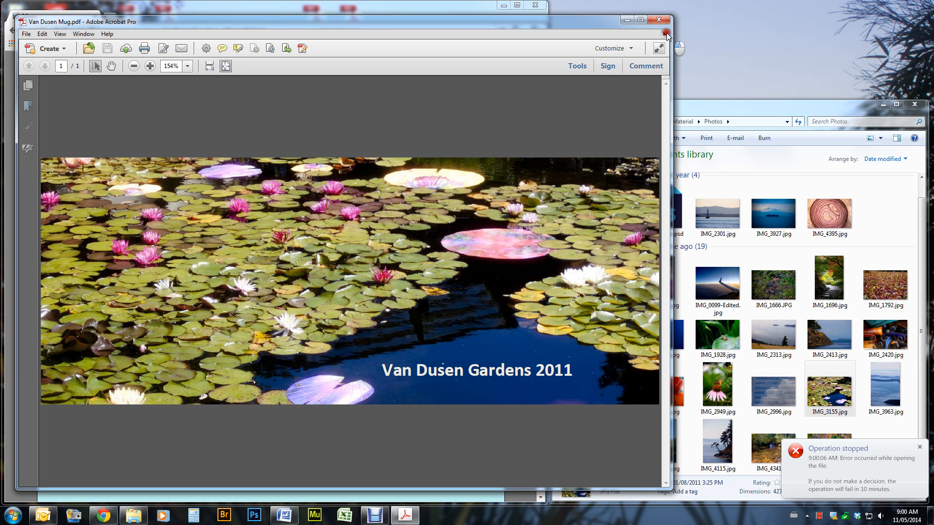
pyautogui.click(666, 33)
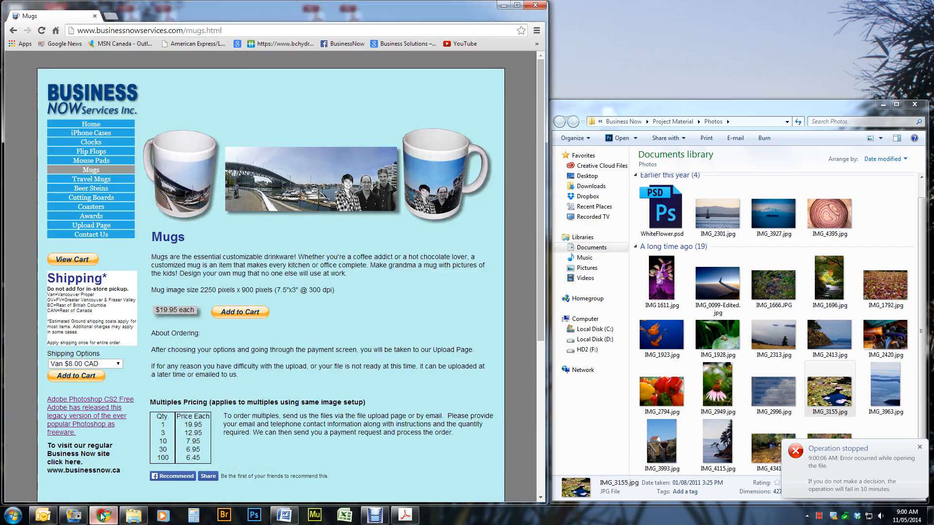
pyautogui.moveTo(90, 226)
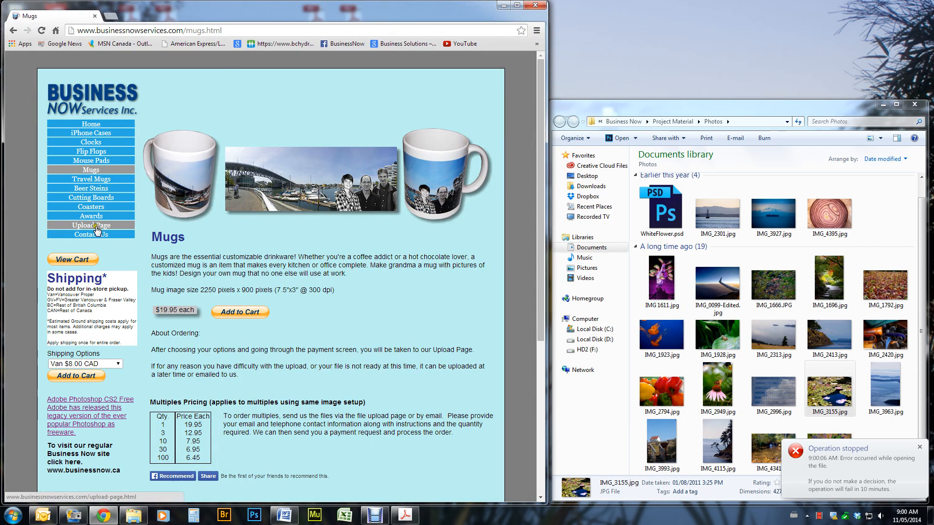
# Add Van Dusen Mug.pdf (462 KB) from the Project Material folder to the Upload Page's send-files box.
pyautogui.click(90, 225)
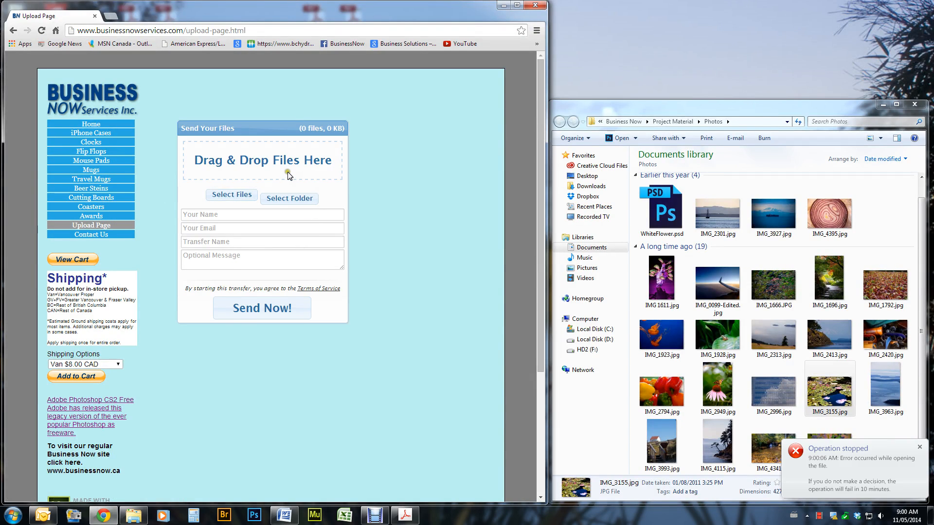
pyautogui.moveTo(786, 120)
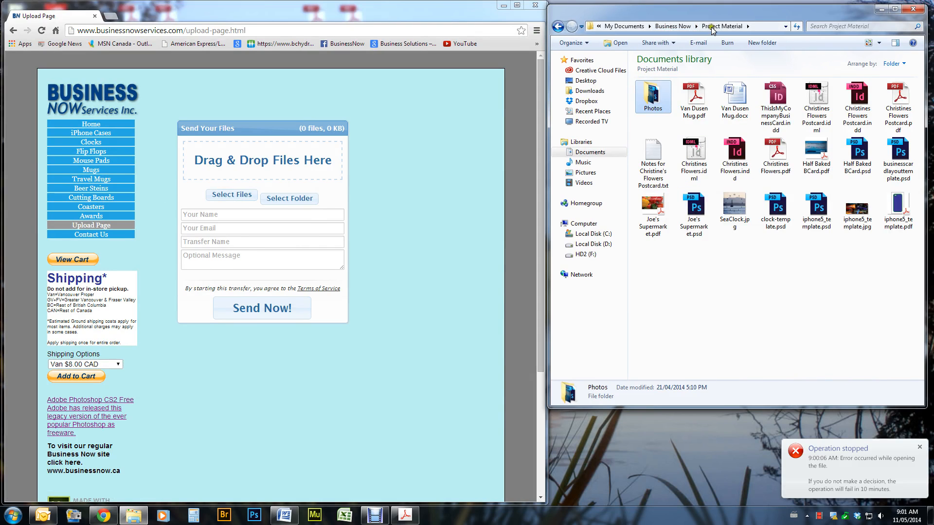
pyautogui.click(693, 98)
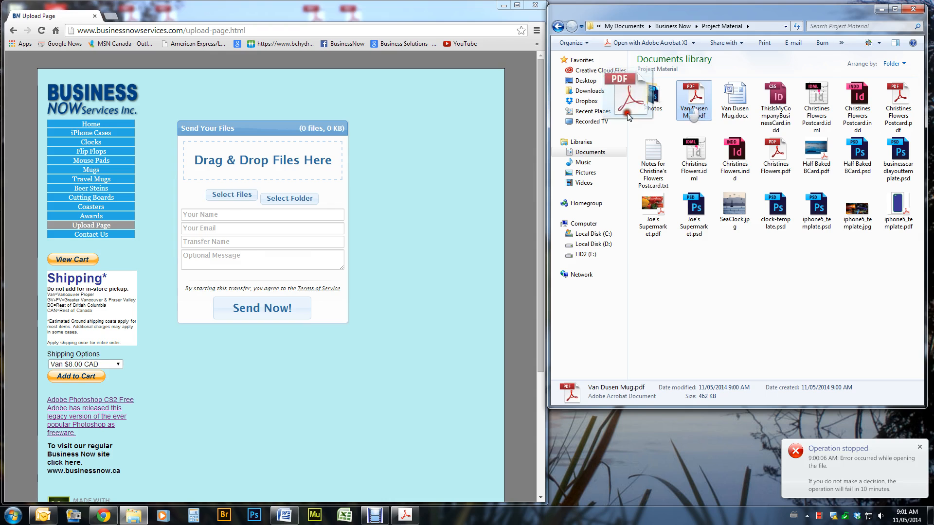
pyautogui.moveTo(692, 100); pyautogui.dragTo(262, 159)
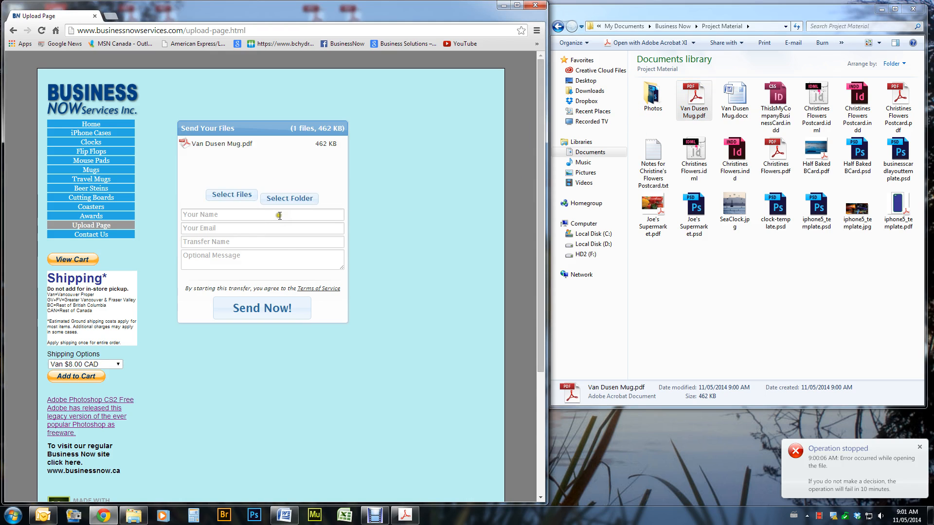